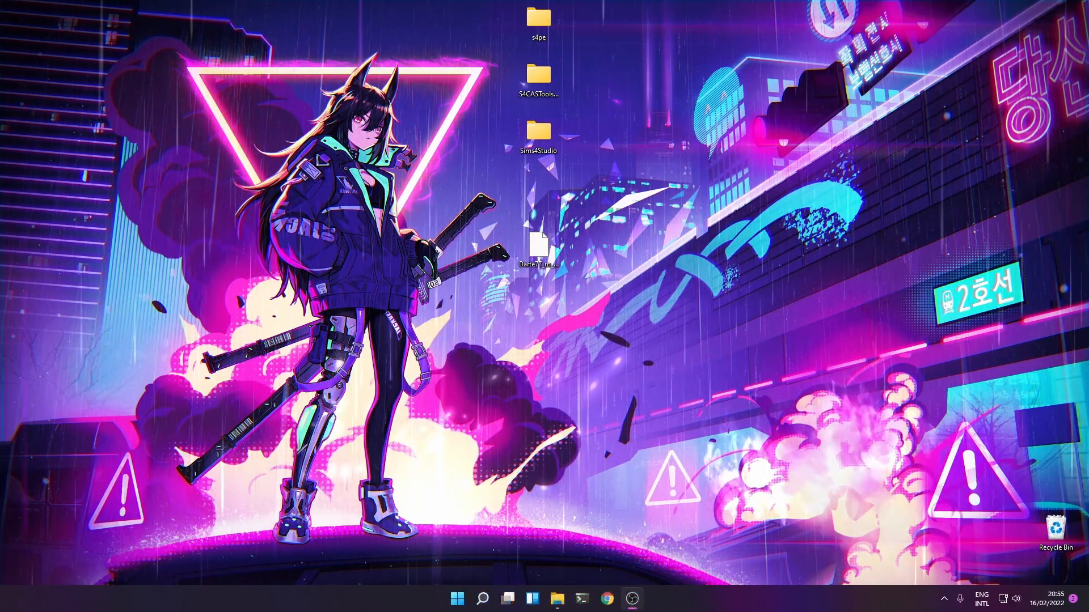
mouse_move(600, 46)
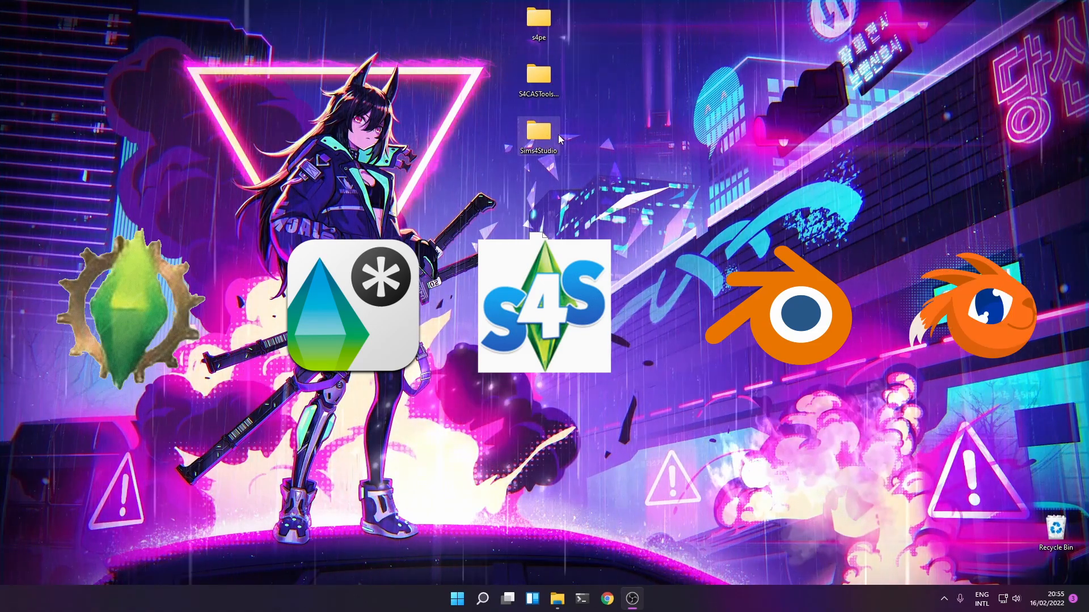
mouse_move(559, 139)
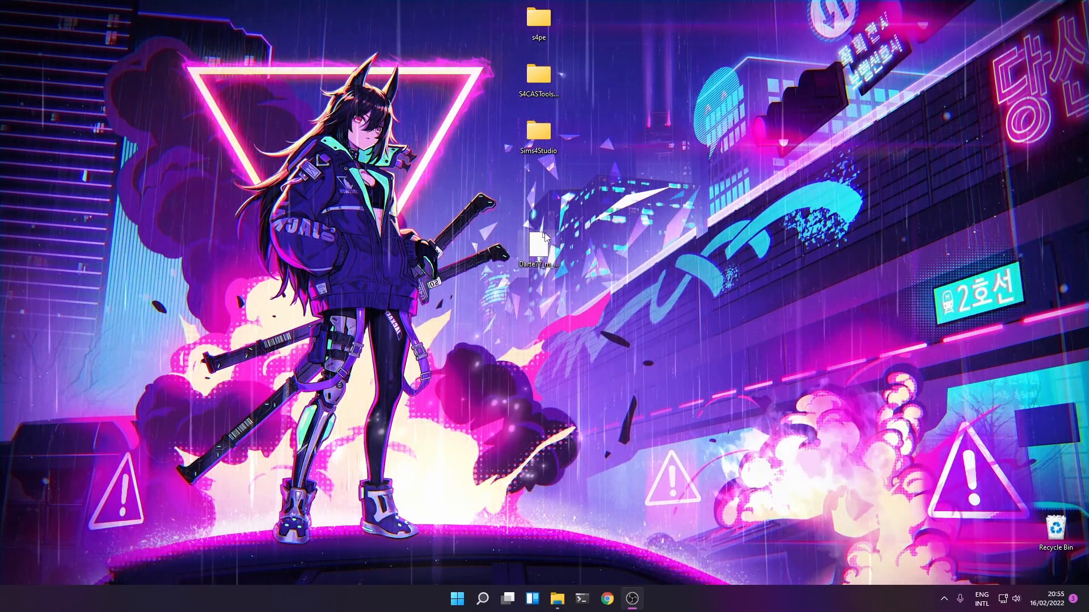
mouse_move(556, 250)
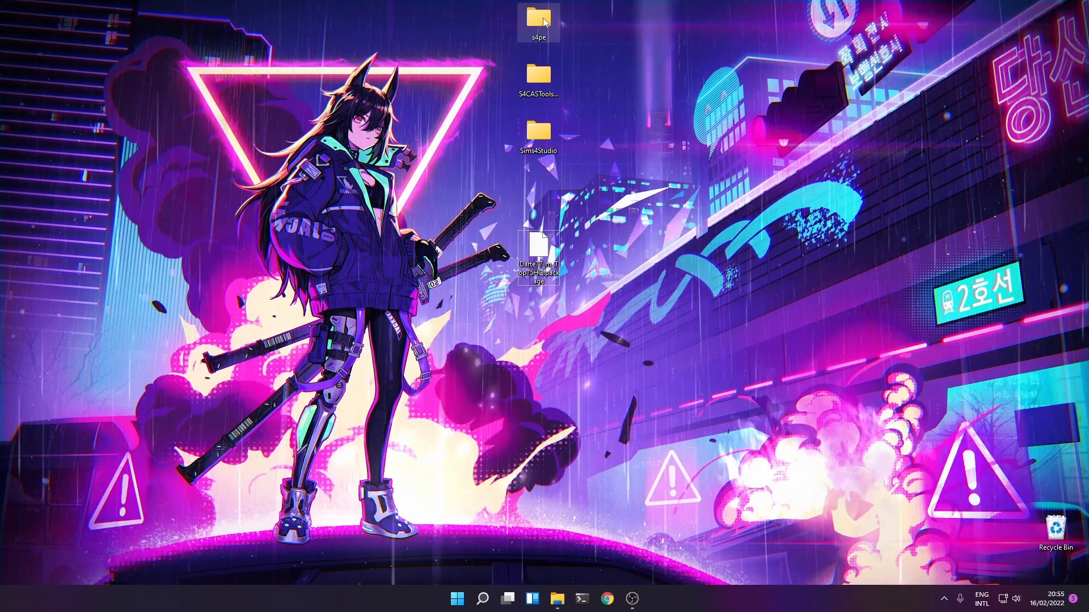
mouse_move(537, 134)
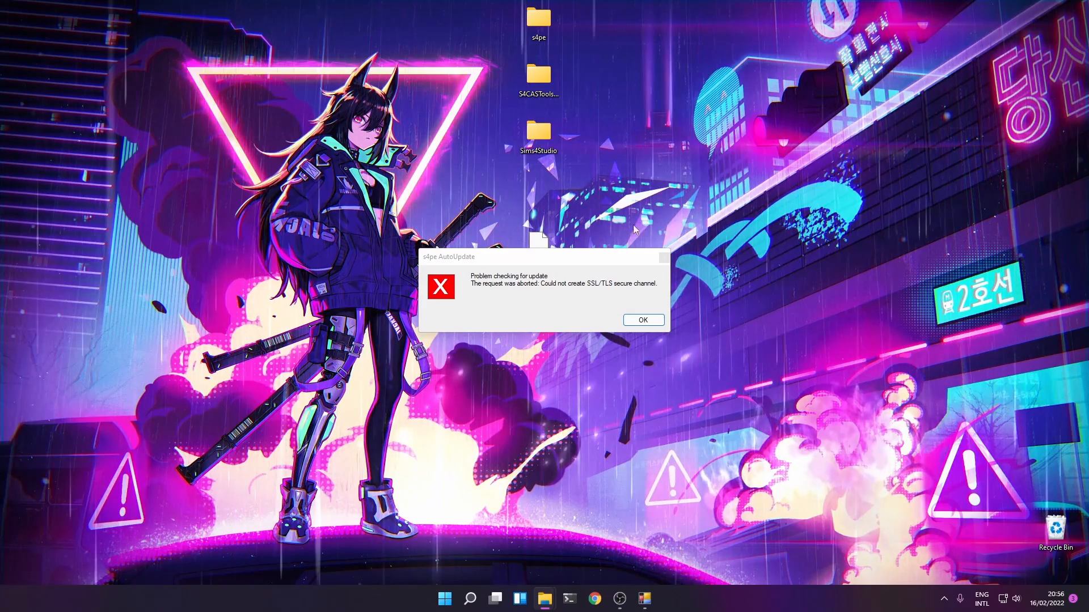
Step: Dismiss the update error, open the hoodie top package in s4pe and bring up the GEOM resource's actions
left_click(642, 320)
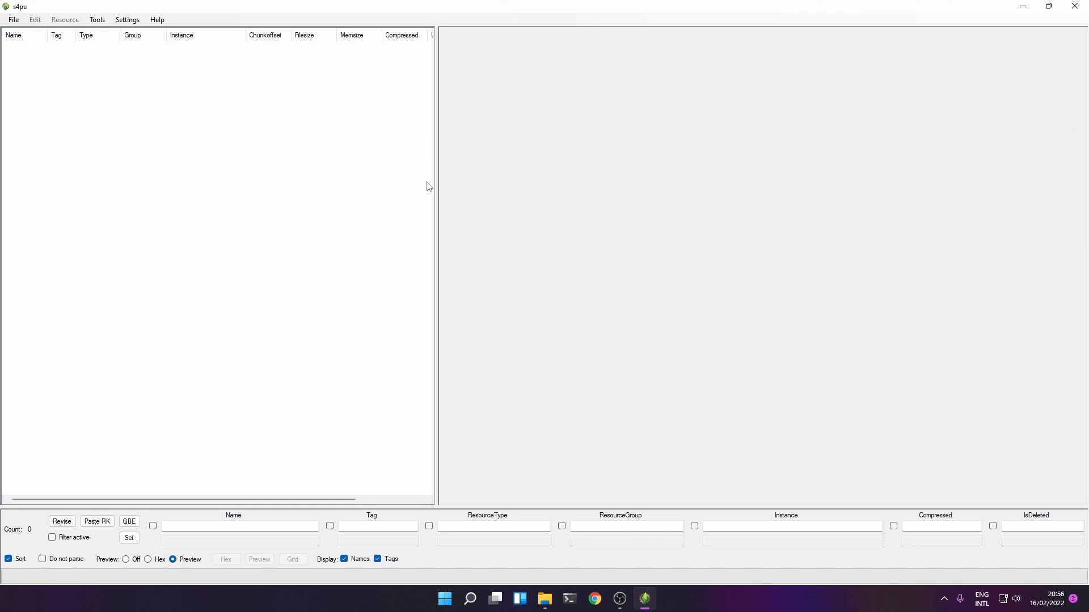
left_click(13, 20)
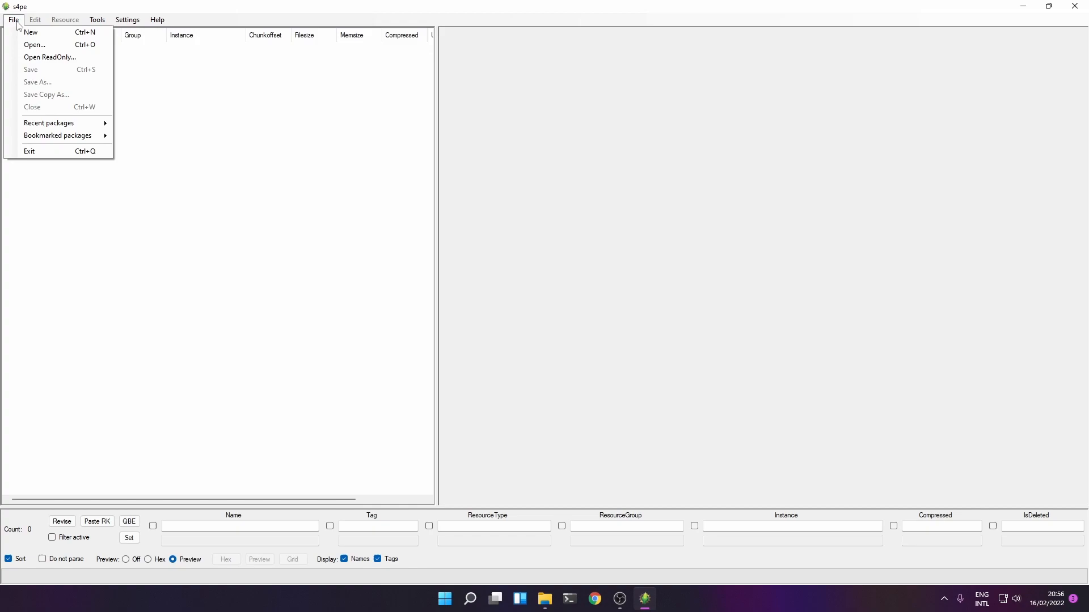
mouse_move(34, 44)
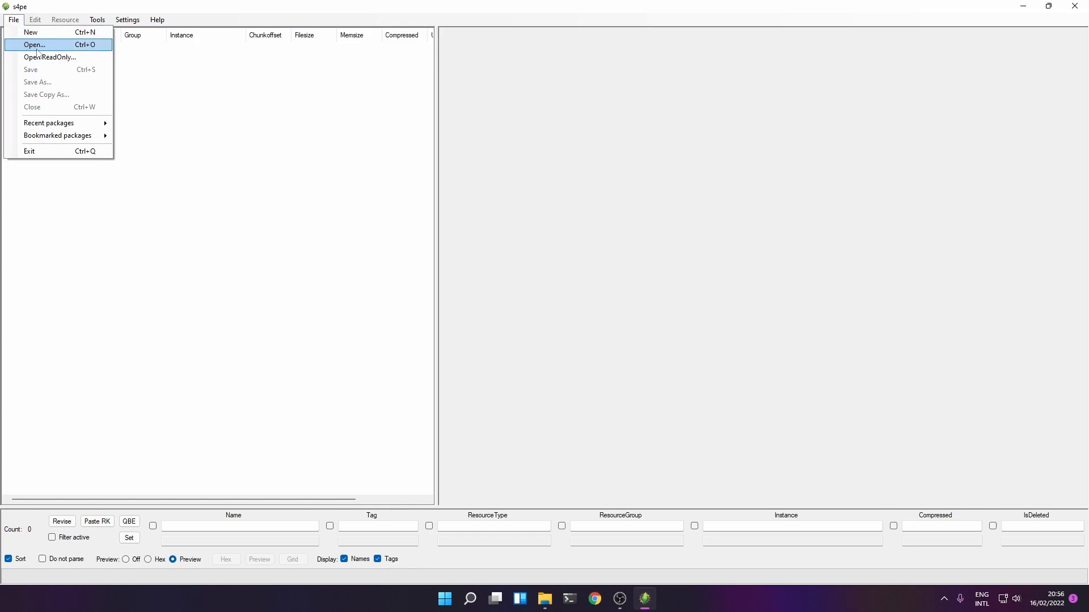
left_click(33, 44)
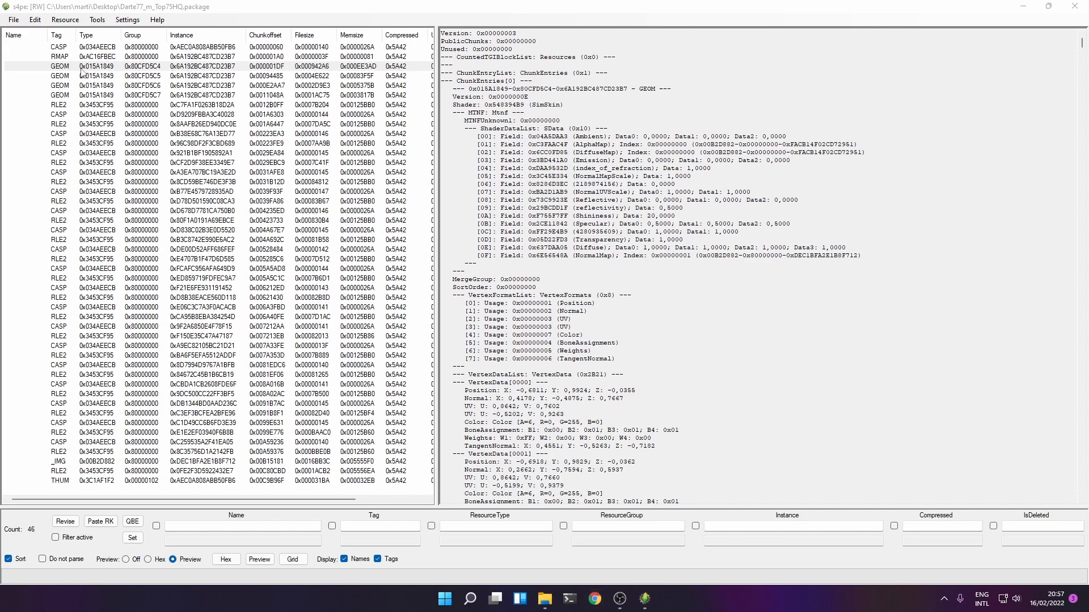
right_click(59, 66)
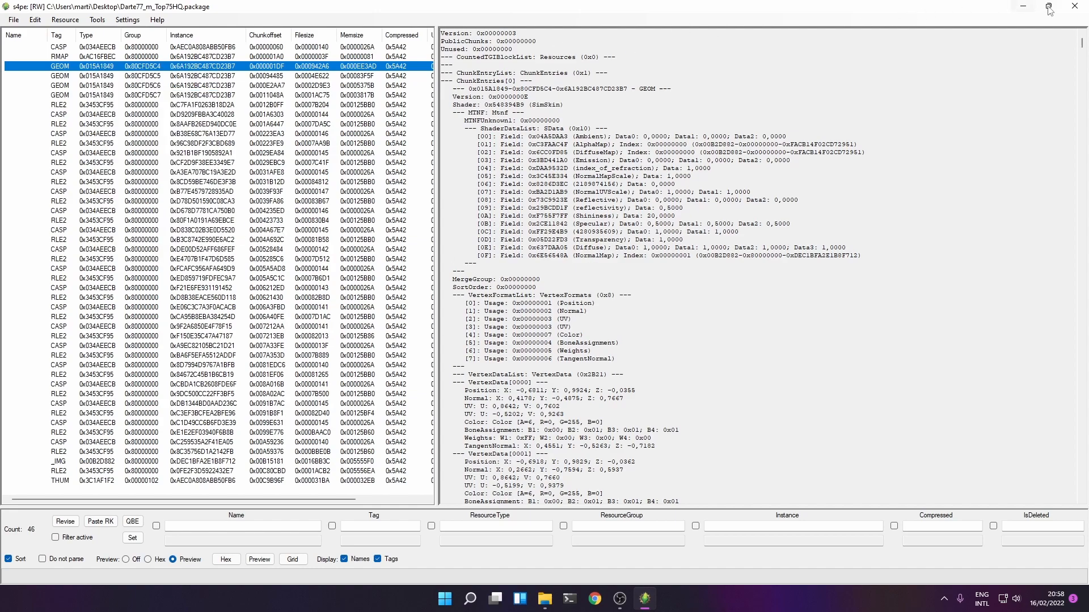
Step: Dismiss the CAS Tools startup errors and reach the TS4 mesh conversion tools
left_click(1049, 7)
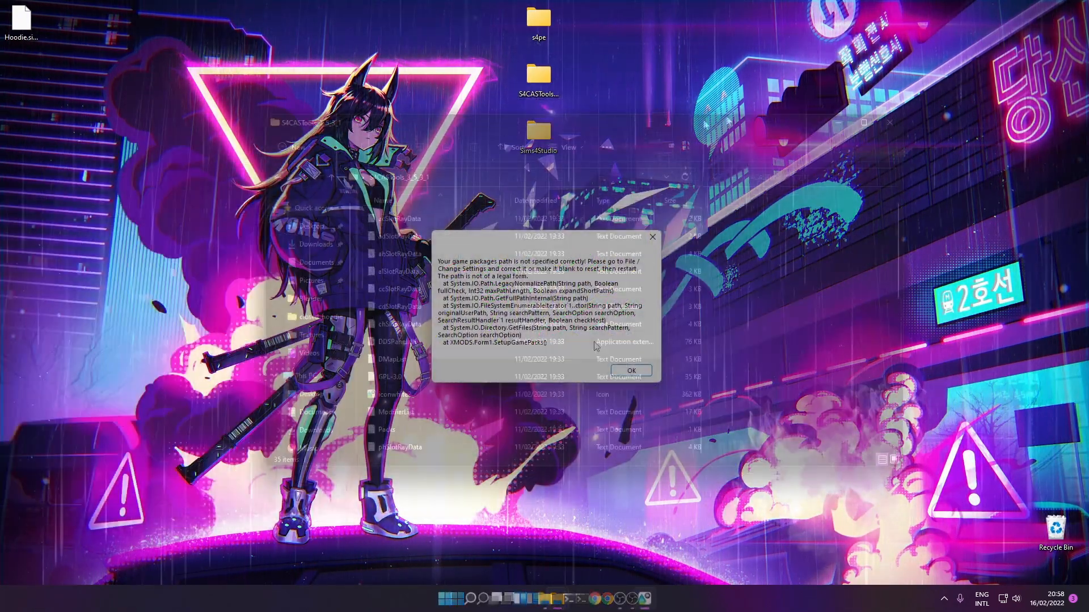
left_click(630, 369)
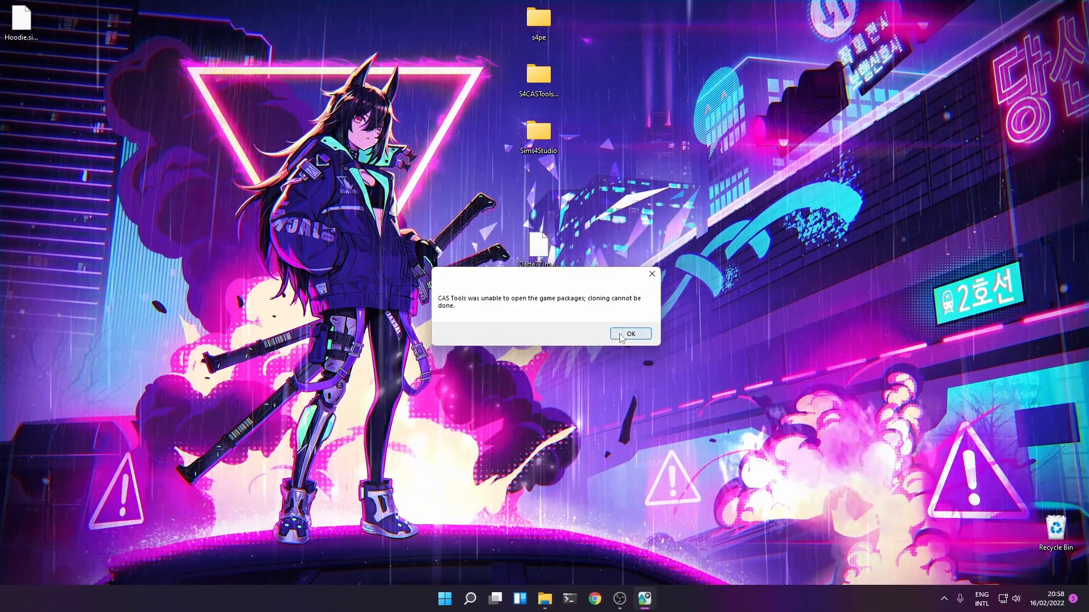
left_click(630, 333)
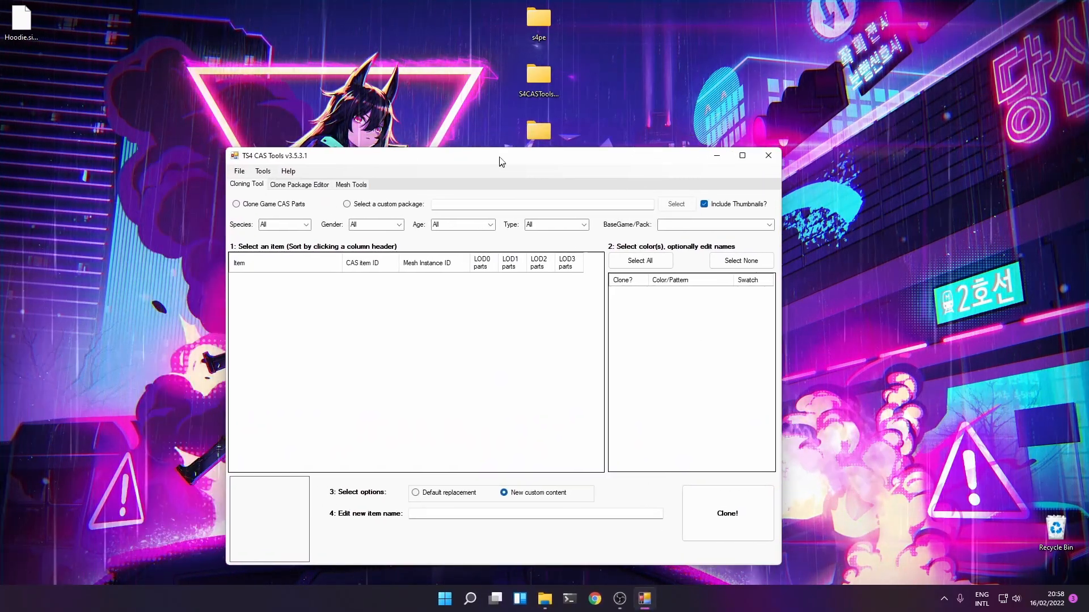
left_click(350, 185)
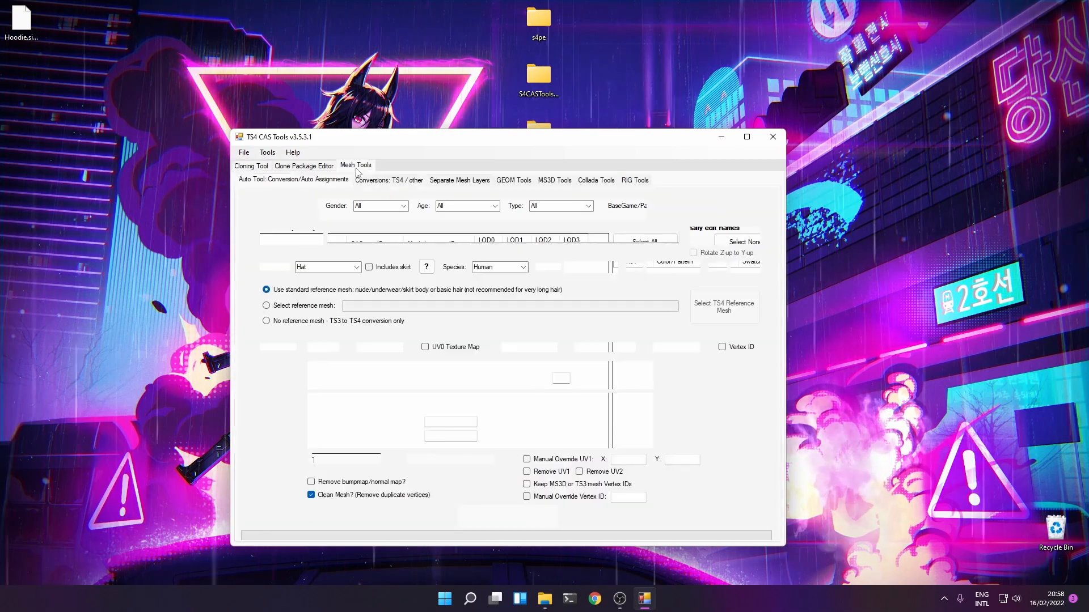
left_click(355, 164)
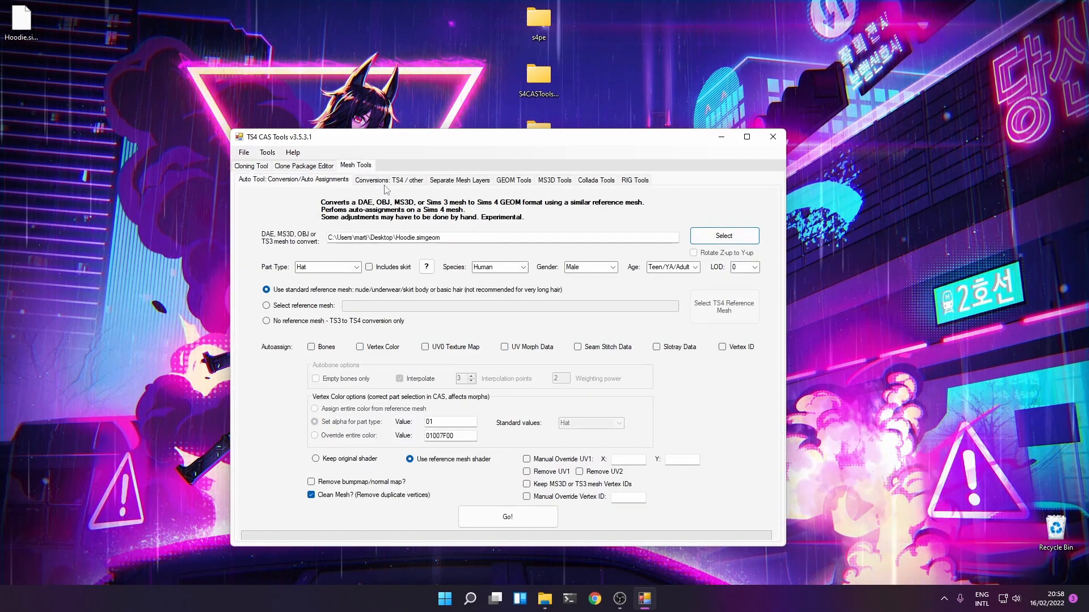
left_click(388, 180)
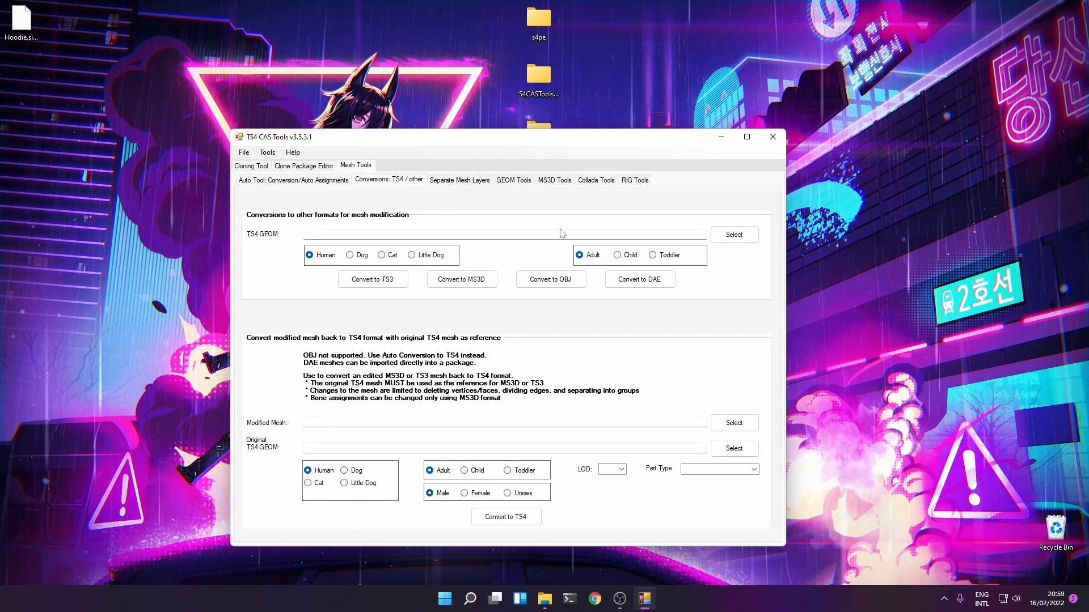
mouse_move(428, 192)
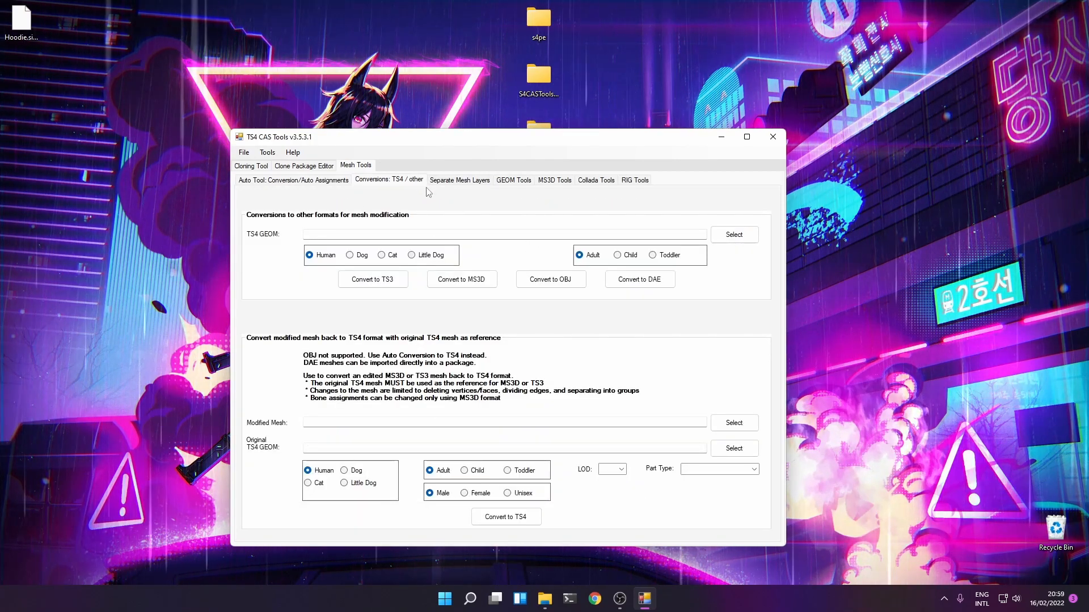
mouse_move(526, 224)
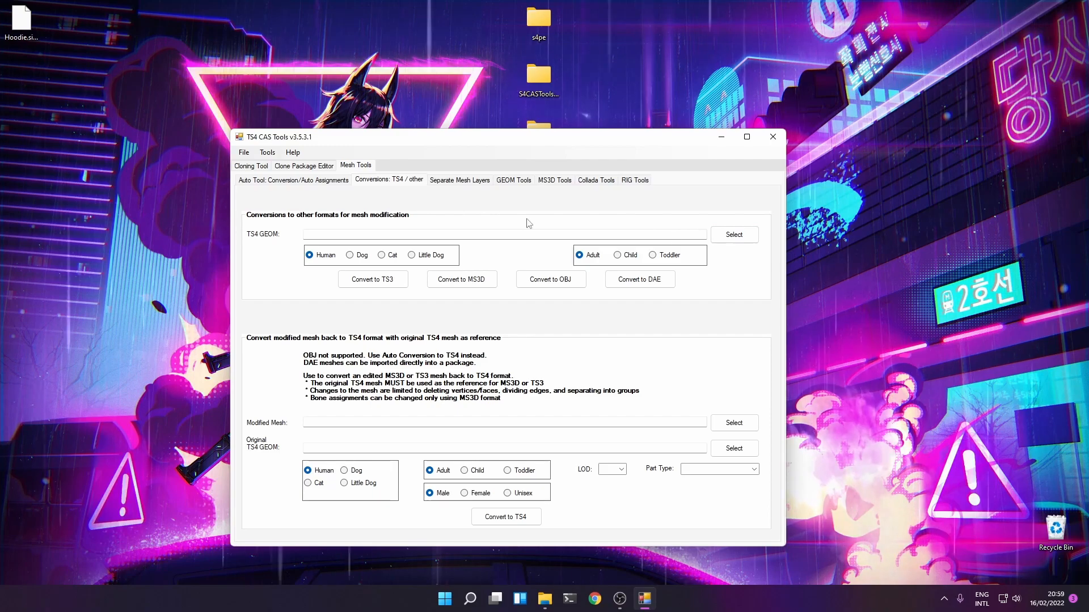
Step: Convert Hoodie.simgeom to an OBJ file saved on the Desktop
left_click(734, 233)
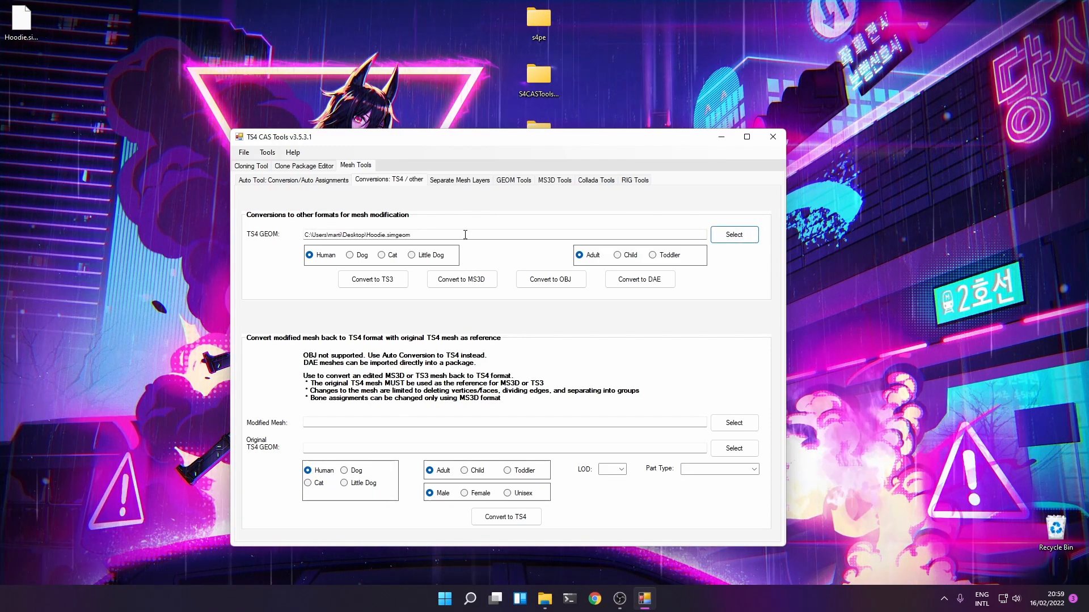
mouse_move(493, 226)
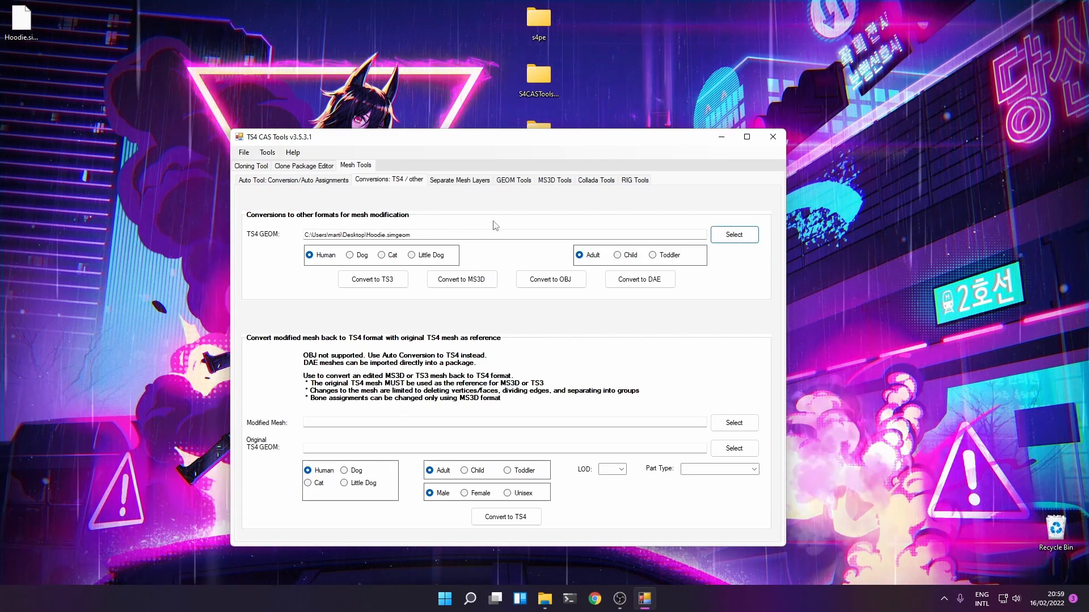
mouse_move(551, 279)
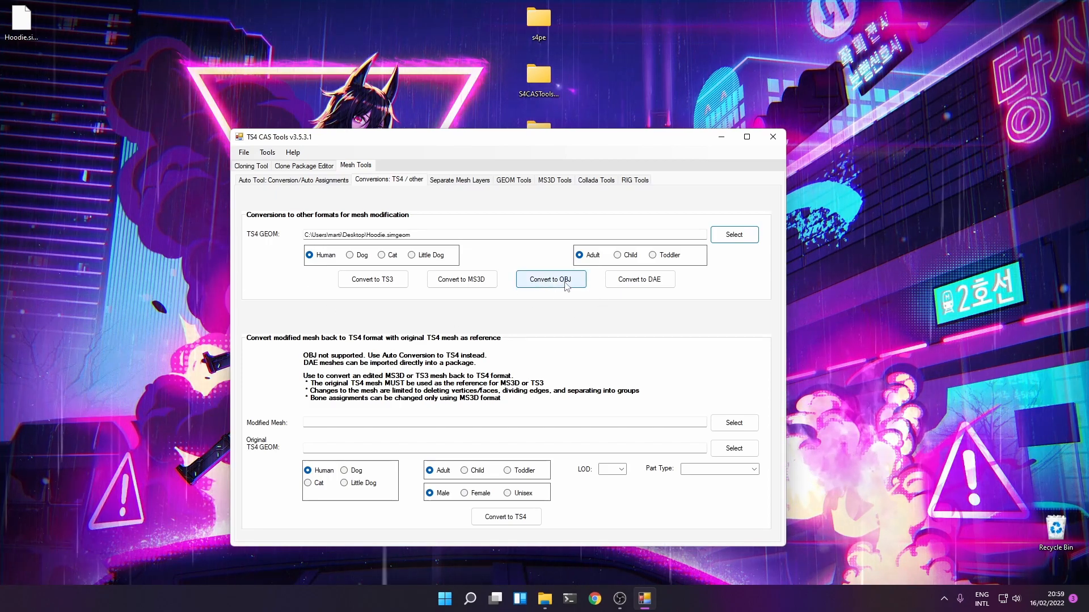
left_click(551, 279)
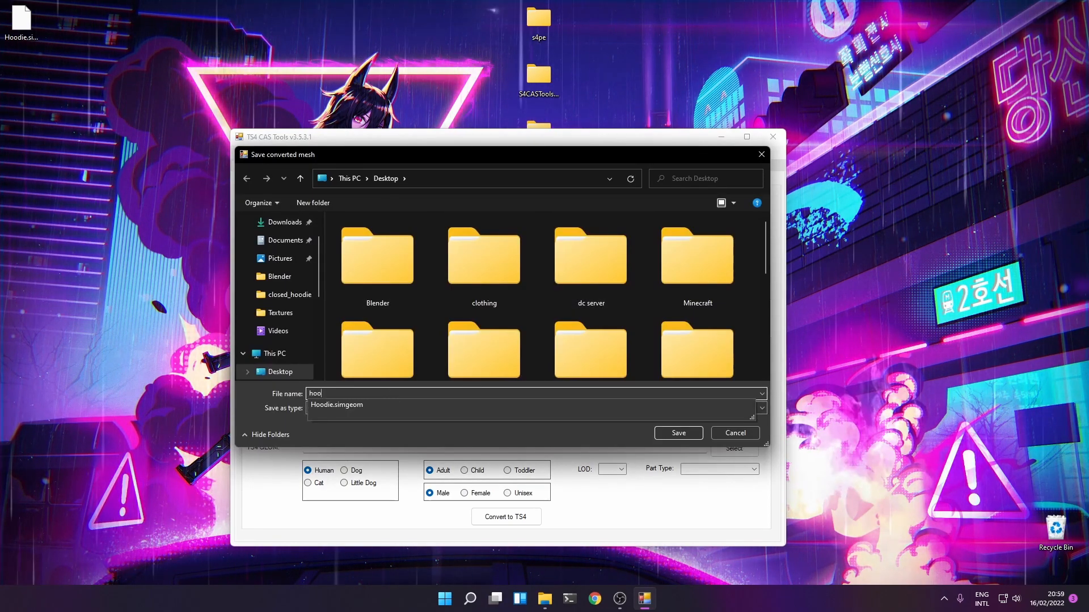
left_click(677, 432)
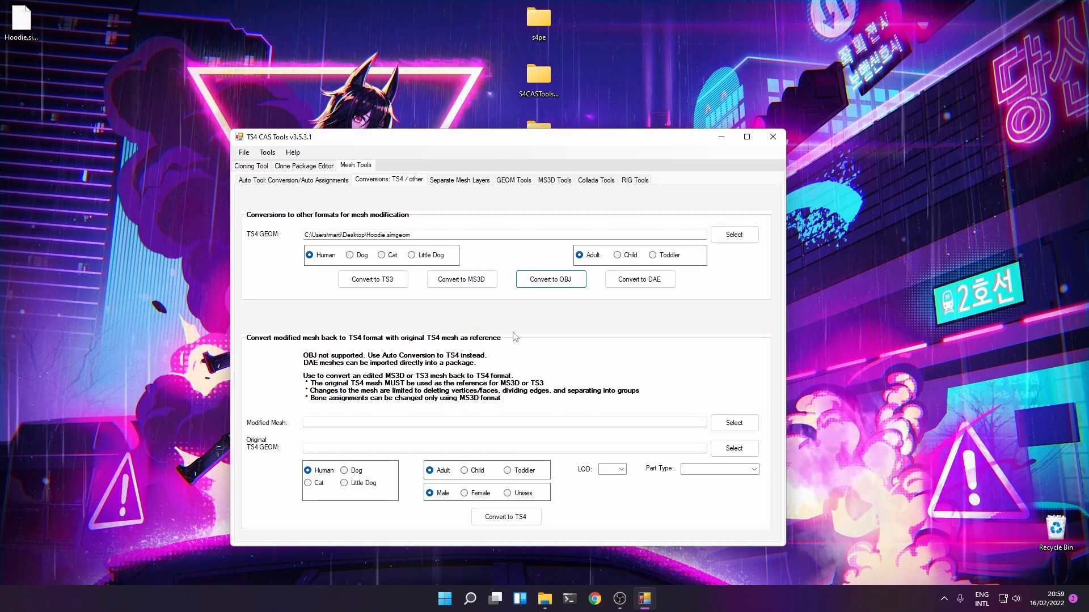
left_click(771, 136)
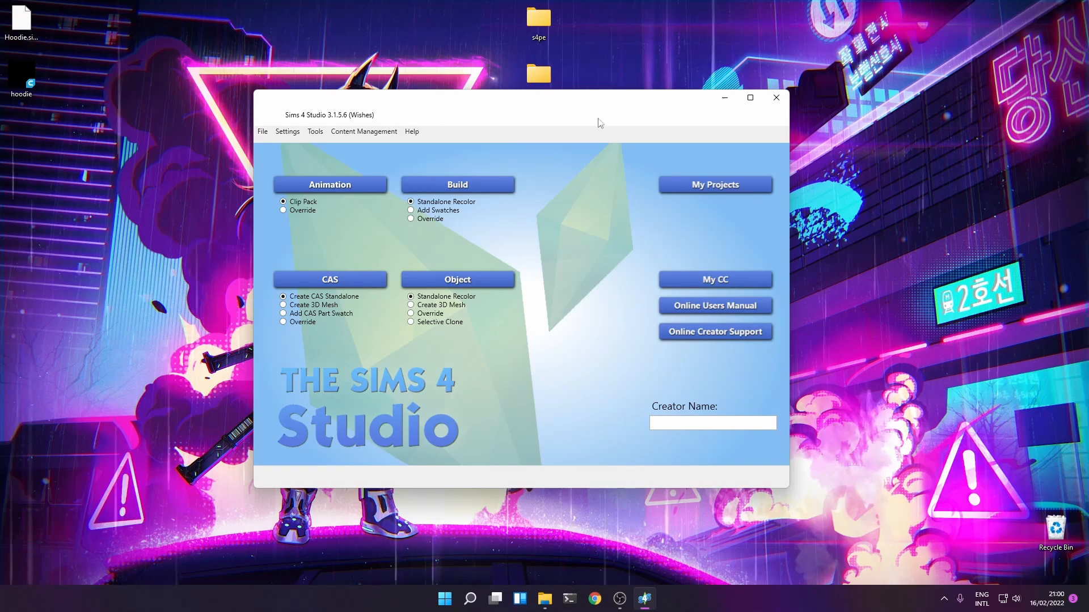
mouse_move(760, 149)
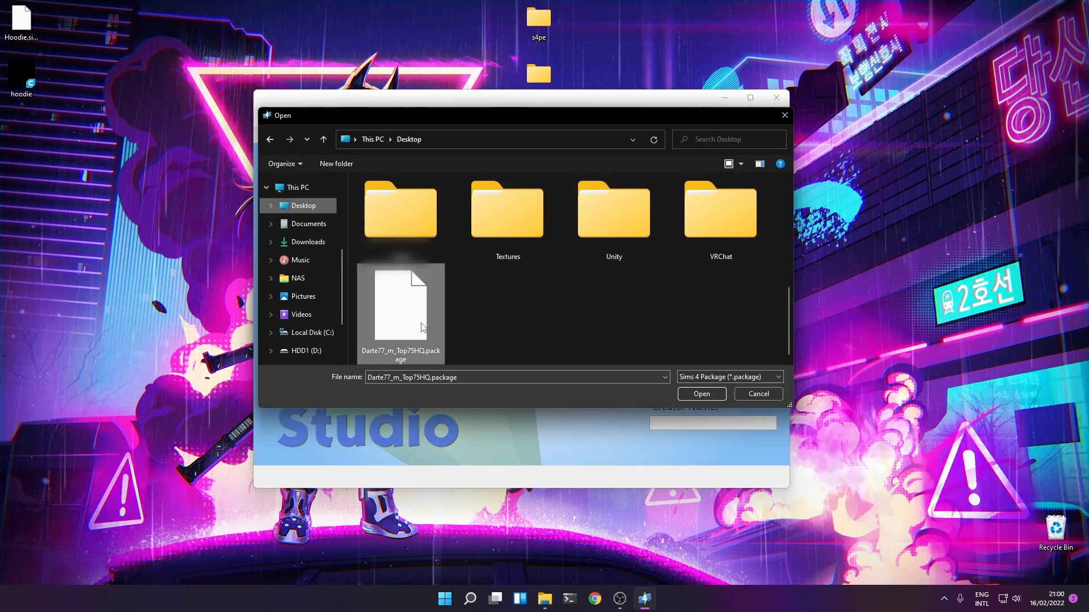
Step: Load the hoodie package in Sims 4 Studio and browse its colour swatches
left_click(700, 393)
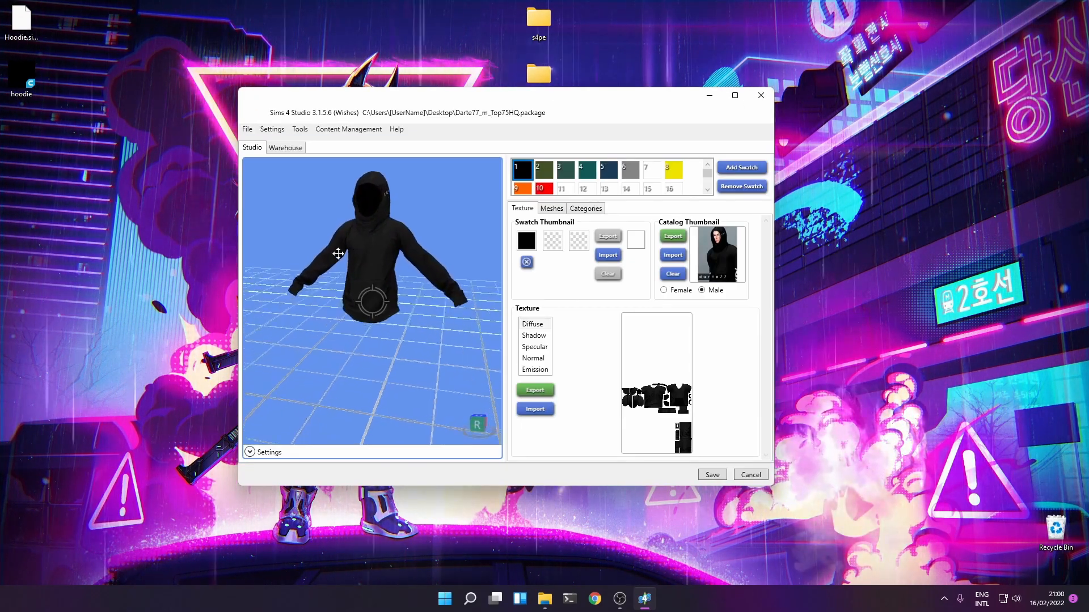
left_click(536, 169)
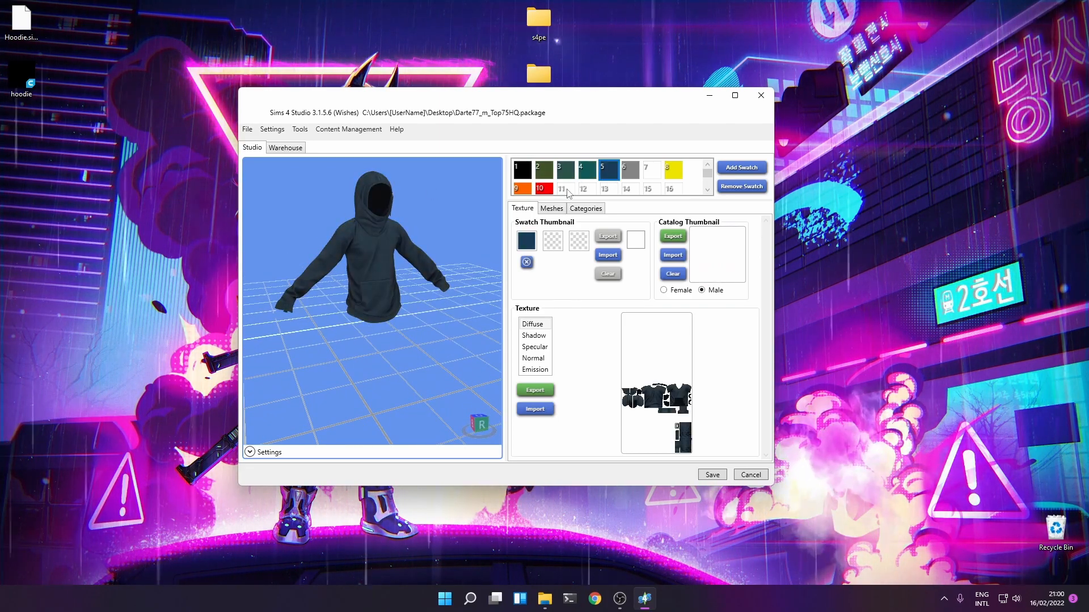
left_click(581, 184)
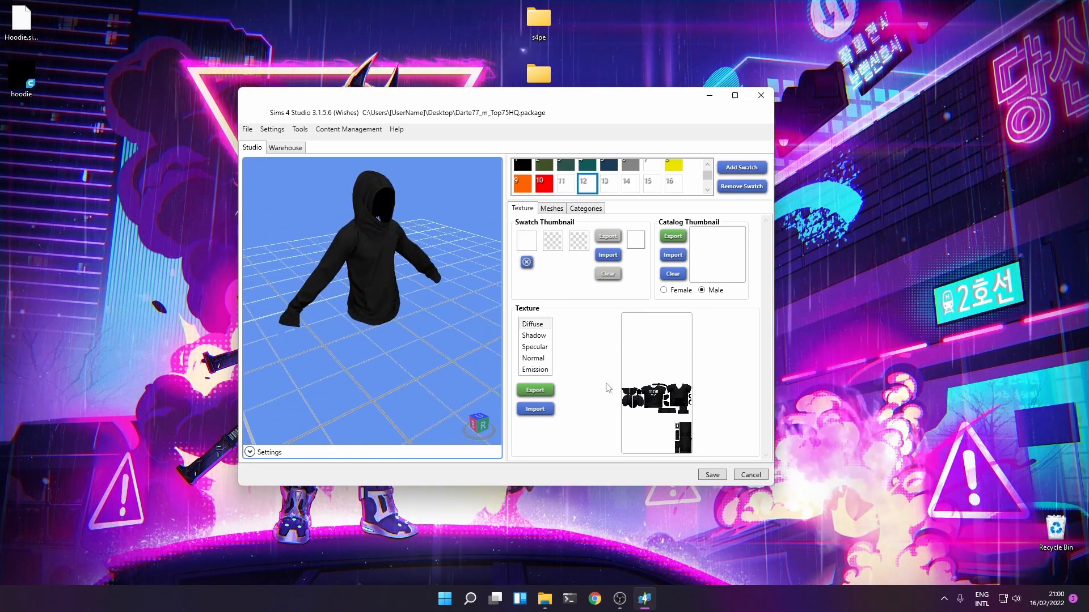
Step: Export the hoodie texture as a PNG to the Desktop and close the project without saving
left_click(532, 323)
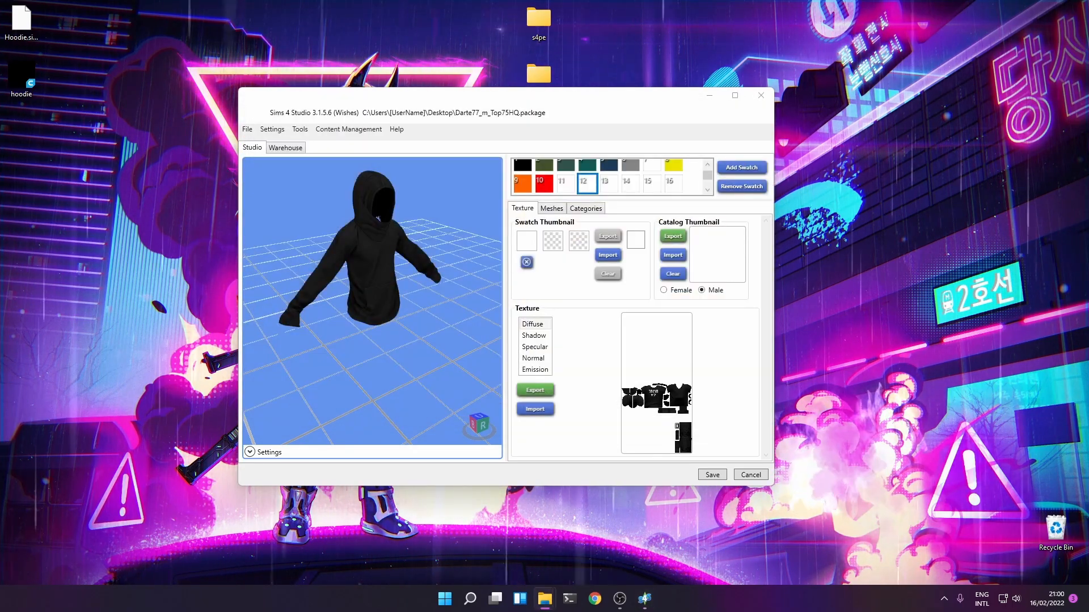
left_click(535, 389)
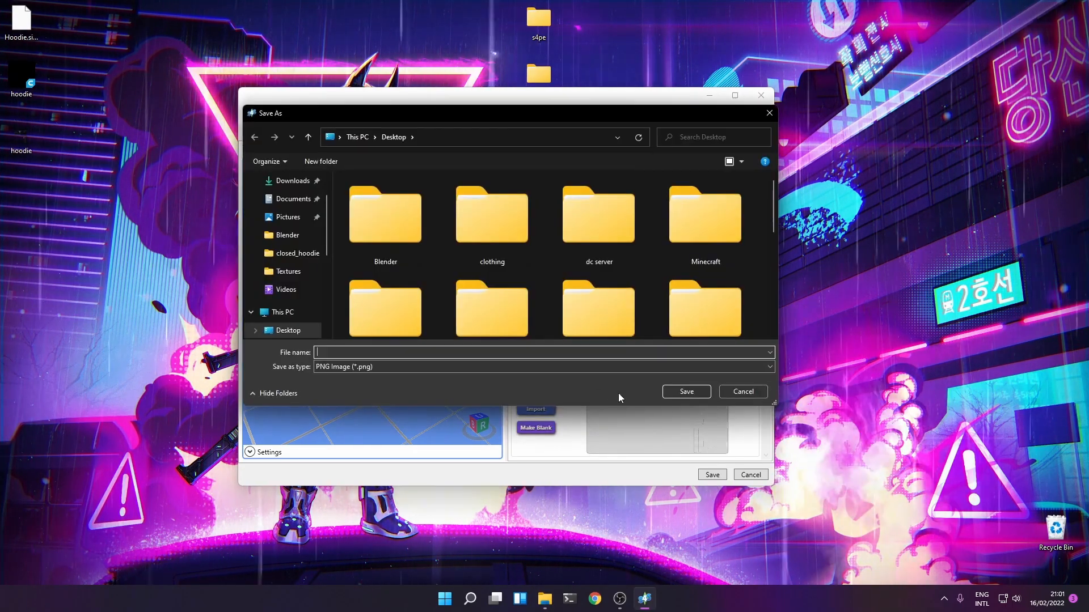
left_click(741, 392)
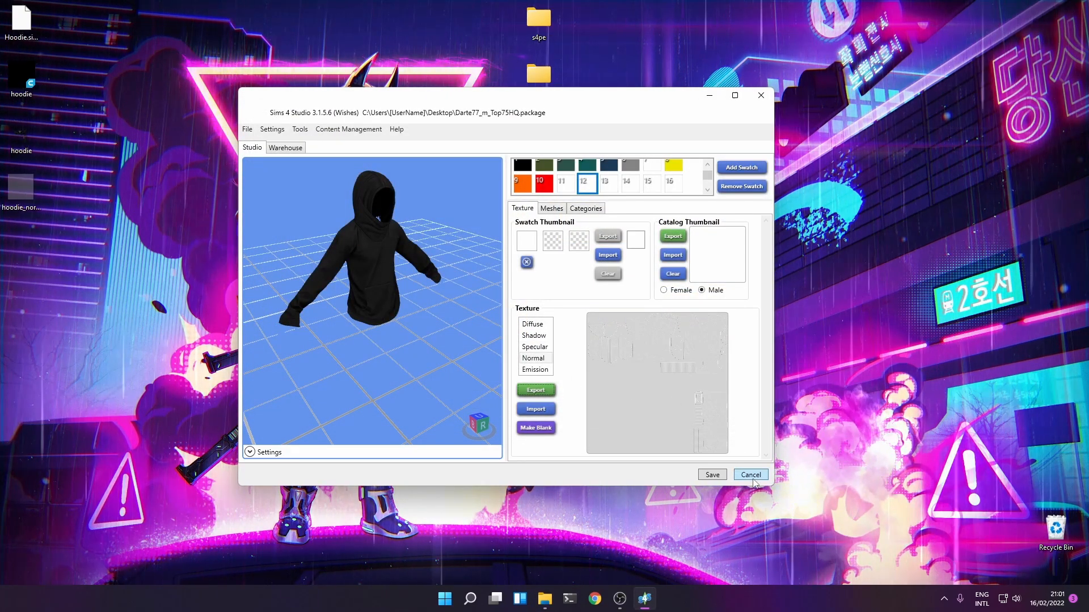
left_click(750, 476)
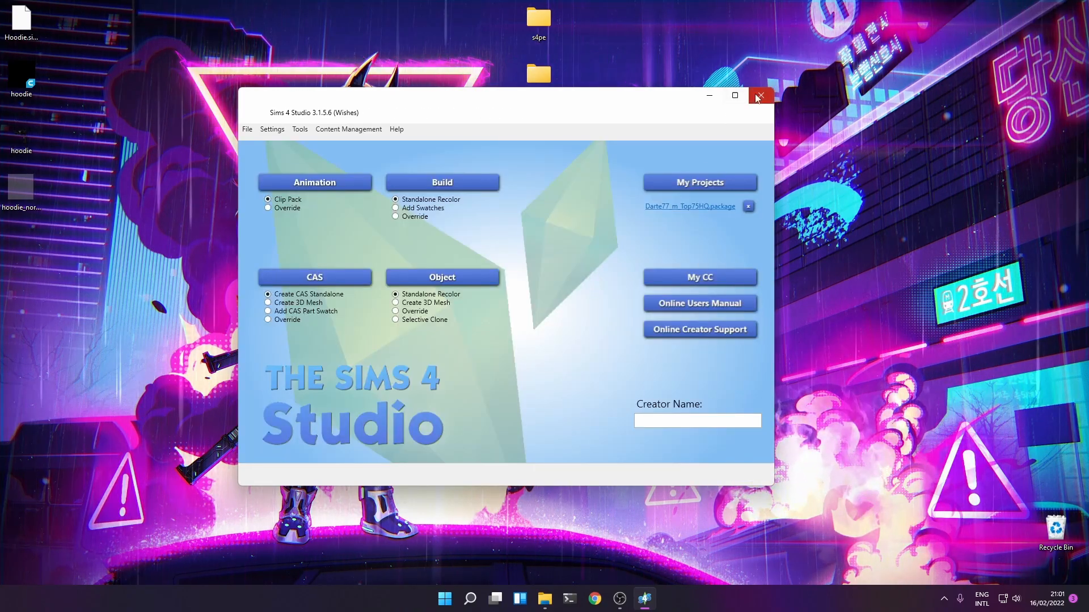
Step: Close Sims 4 Studio and search the Start menu for 'blender'
left_click(760, 95)
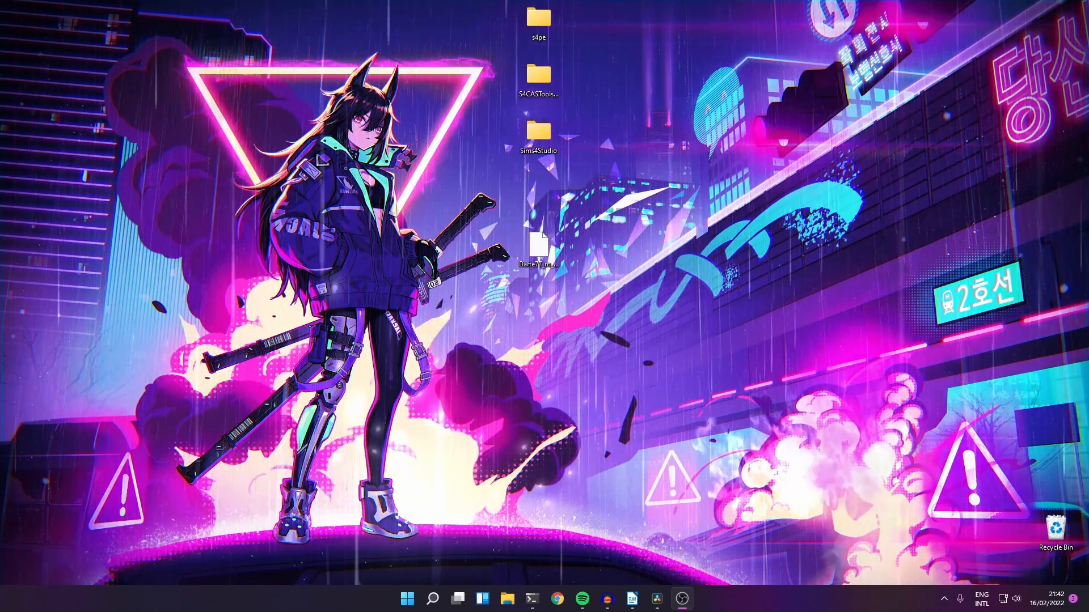
left_click(407, 597)
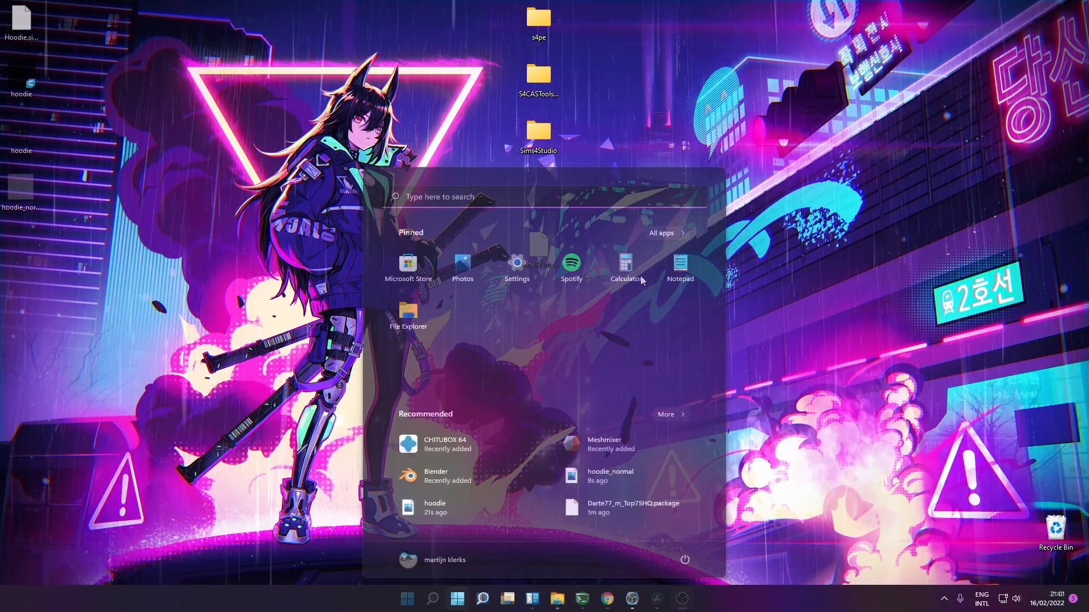
type("blender")
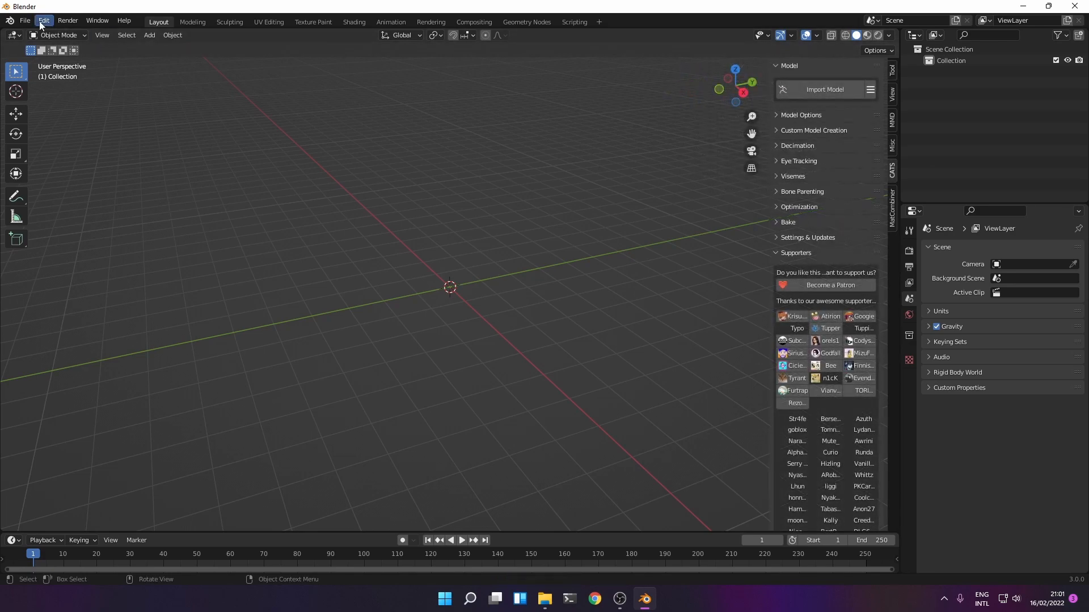
Step: Start a Wavefront OBJ import and browse to the Desktop folder
left_click(24, 20)
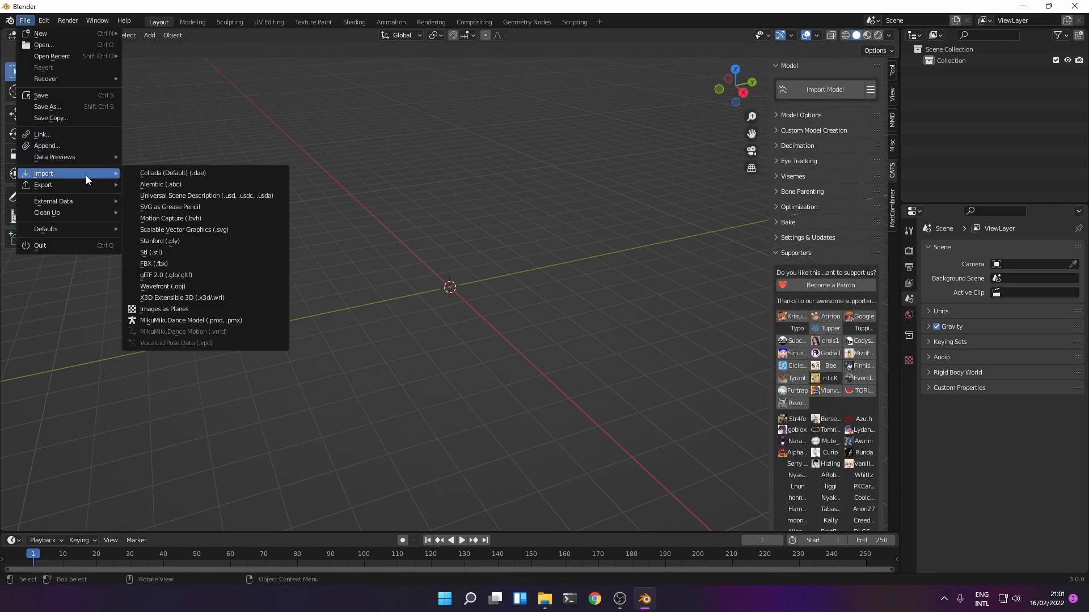
mouse_move(160, 240)
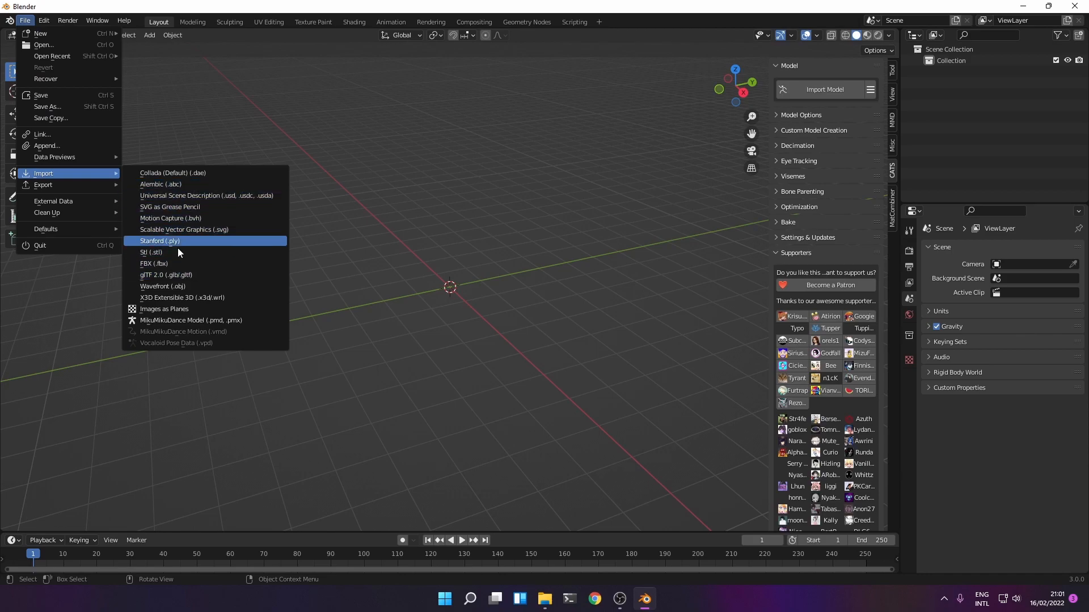
left_click(162, 286)
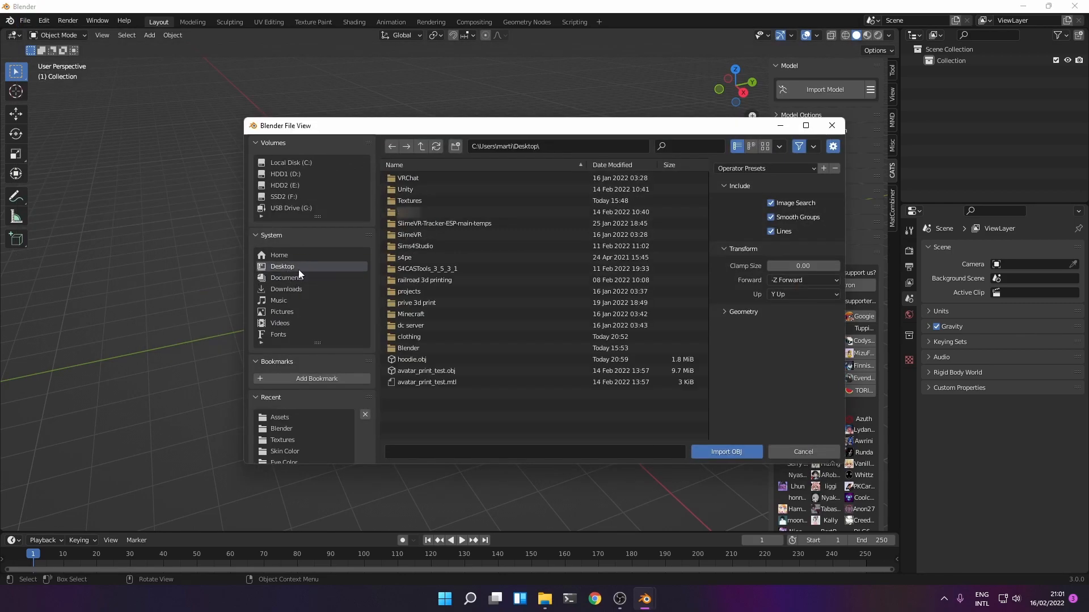
left_click(725, 451)
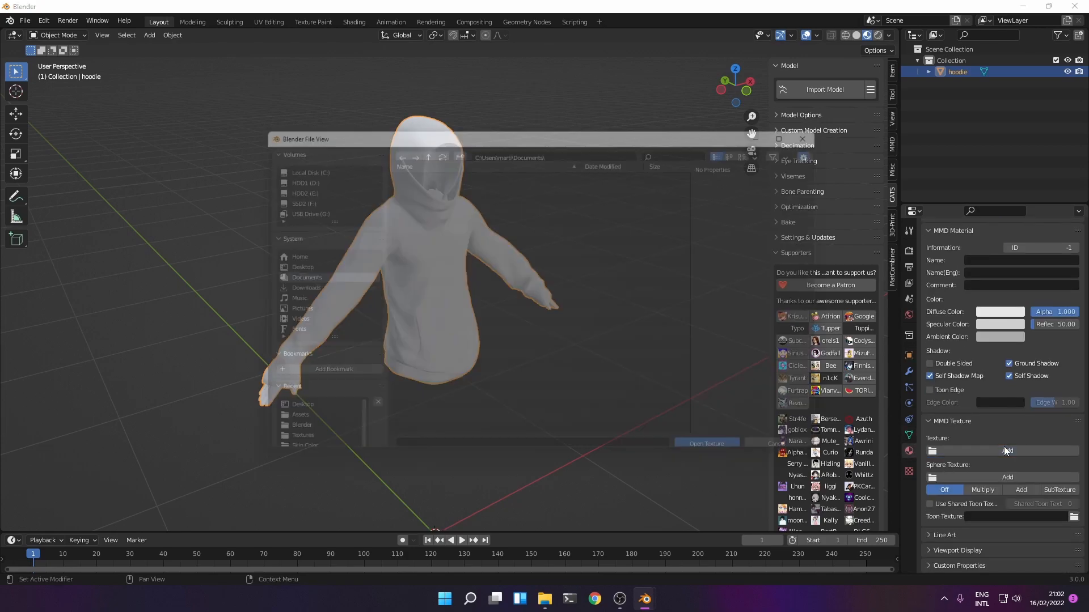
Step: Add hoodie.png from the Desktop as the hoodie material's texture
left_click(282, 265)
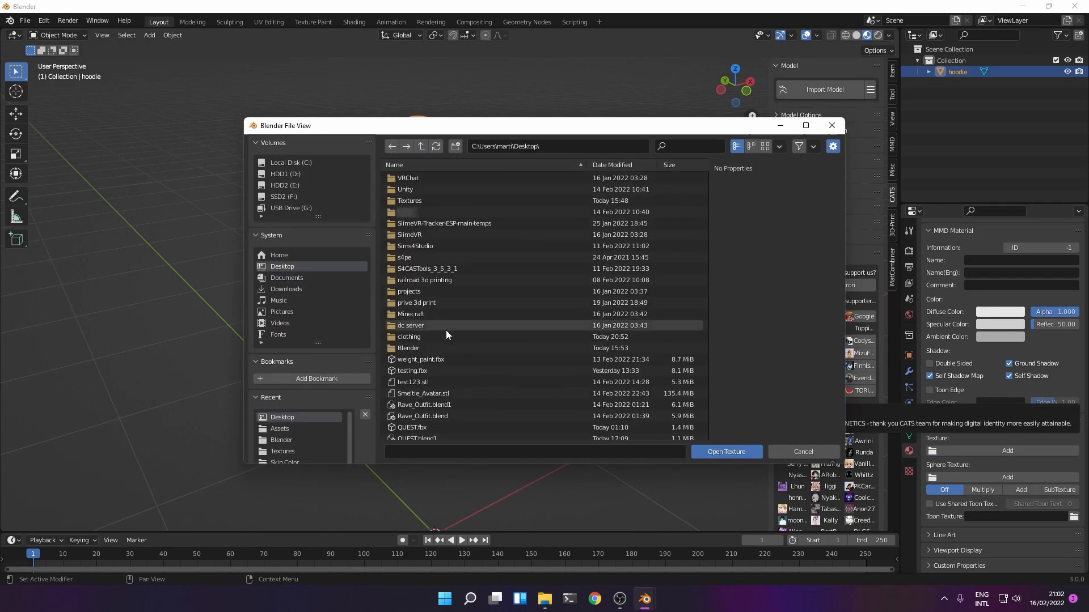
scroll("down", 3)
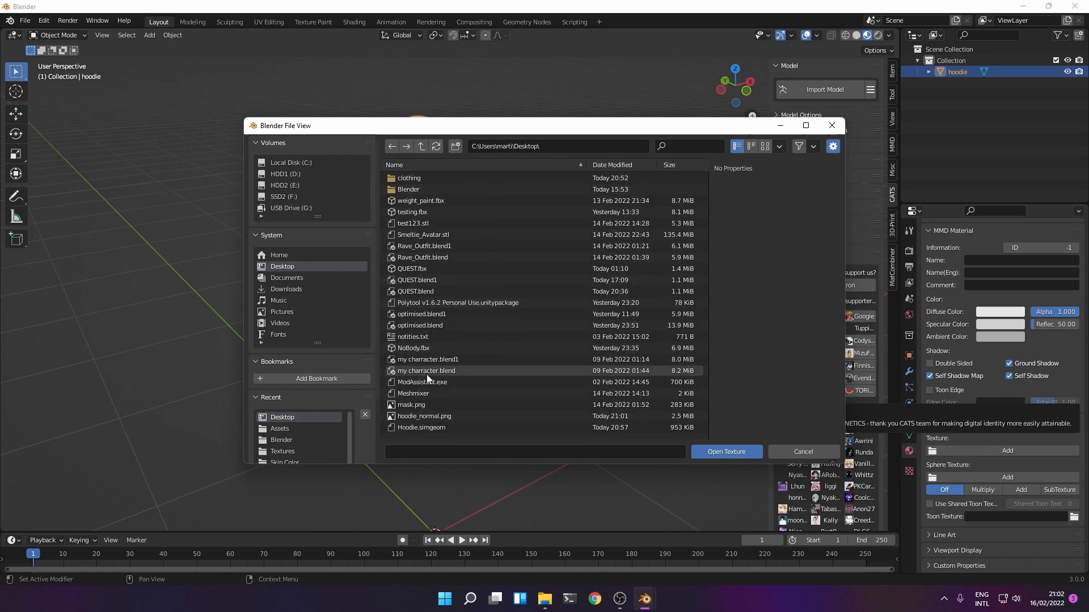
scroll("down", 3)
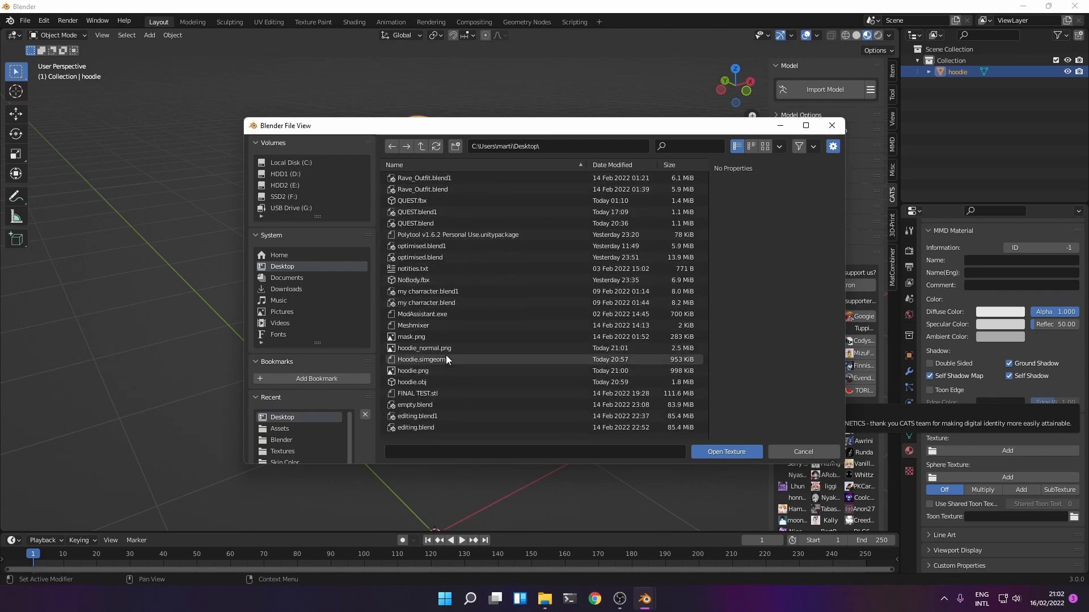
left_click(725, 451)
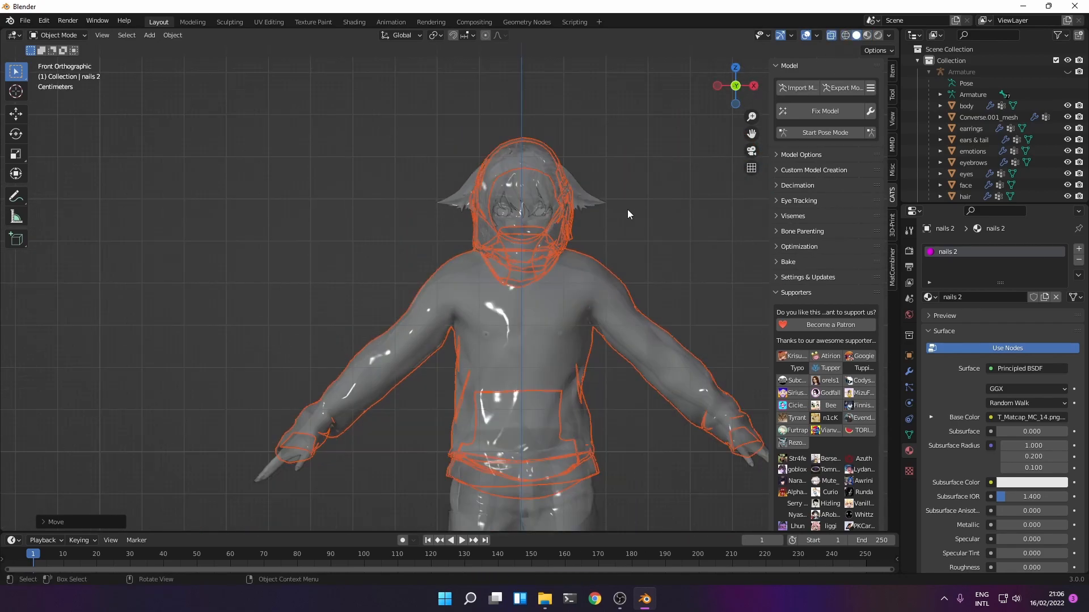
Step: Move the hoodie with G so it sits over the avatar's torso and arms
key("g")
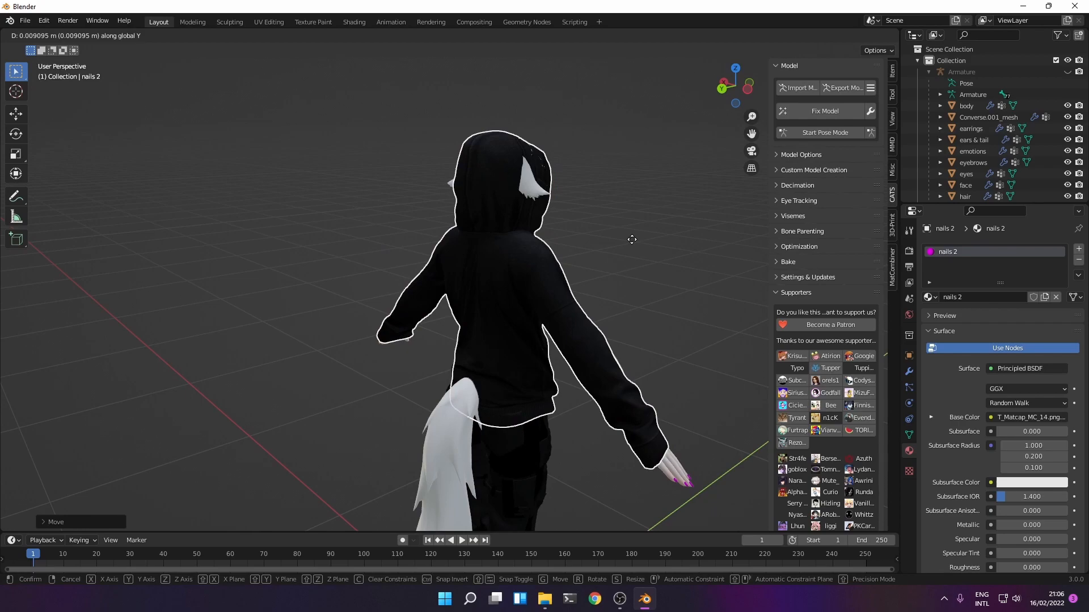
left_click(524, 277)
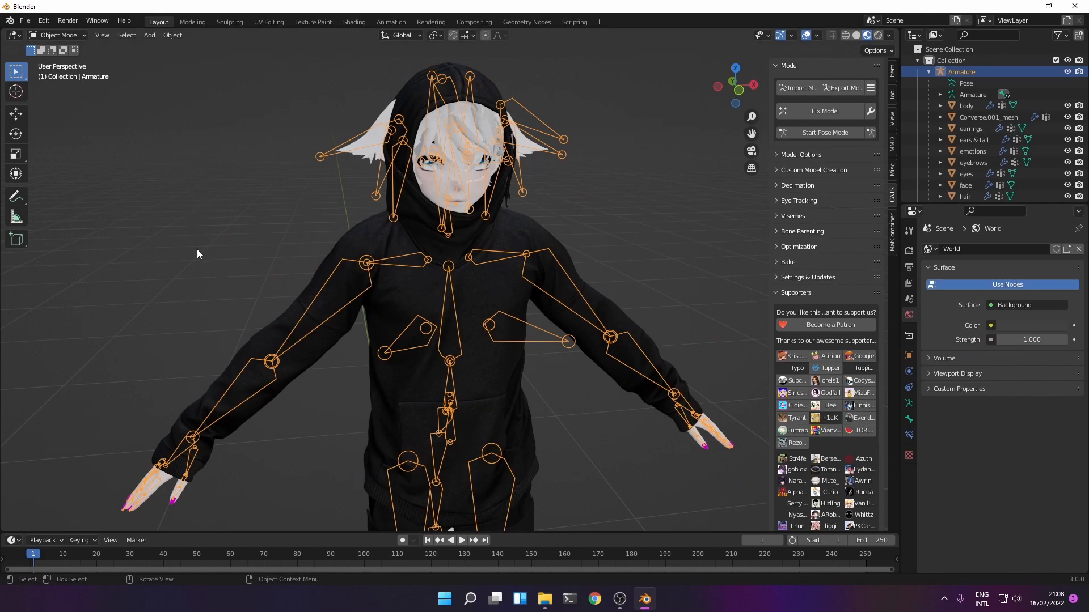
mouse_move(309, 215)
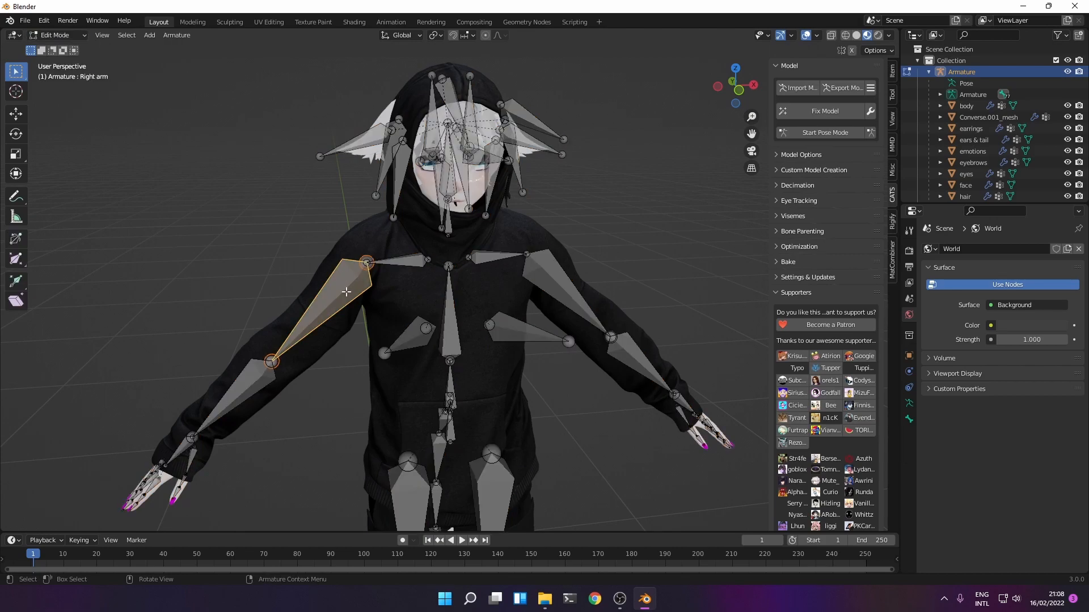
Step: Enter CATS pose mode to test the right arm against the hoodie sleeve
left_click(823, 132)
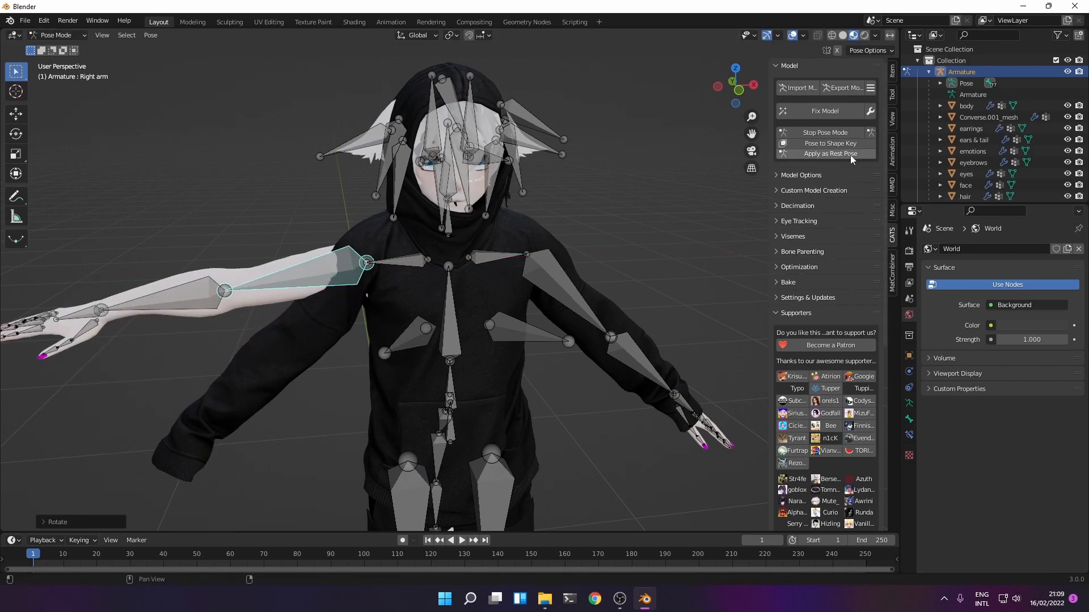
Step: Leave pose mode, sculpt the hoodie around the body, then return to pose mode
left_click(59, 35)
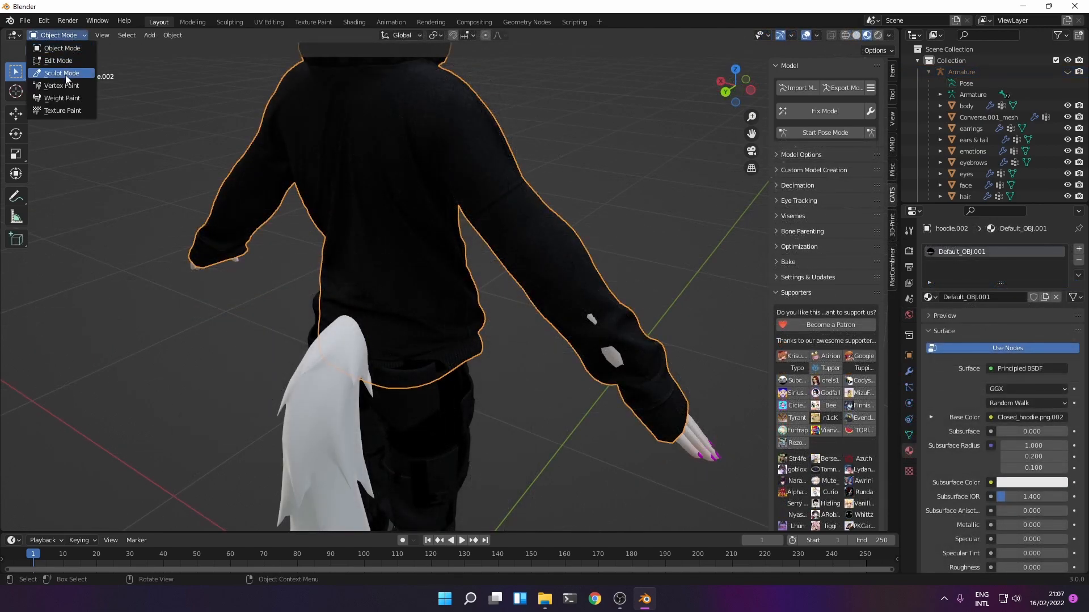
left_click(61, 72)
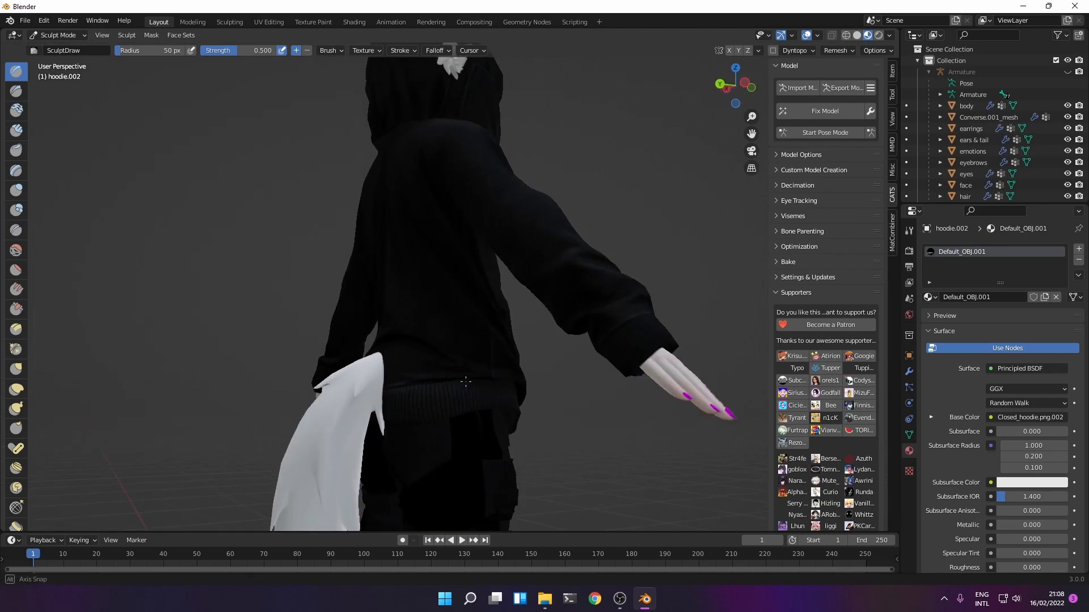
left_click(825, 132)
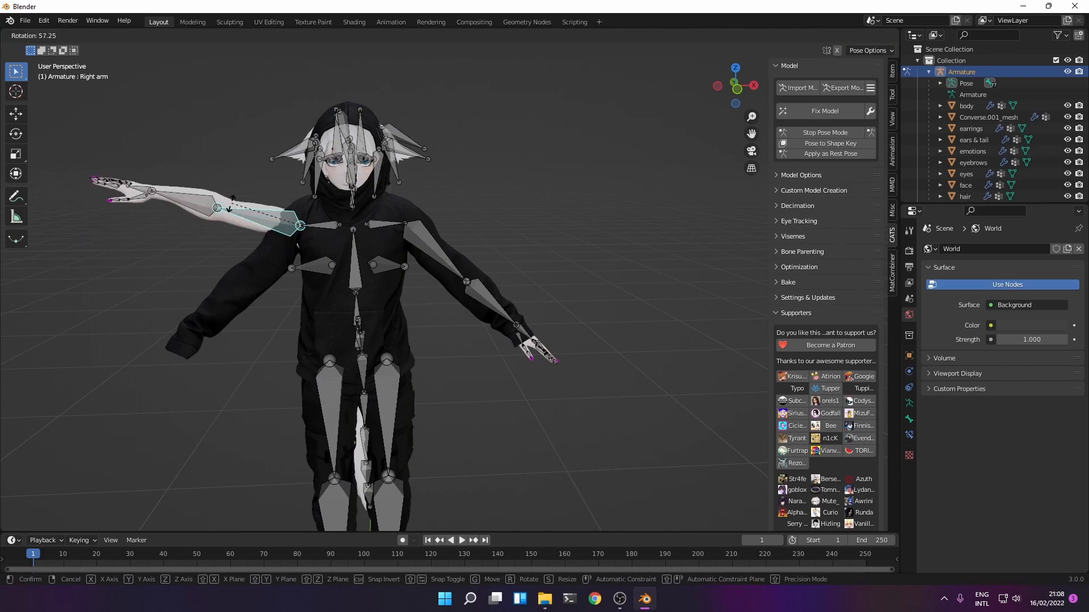
mouse_move(215, 209)
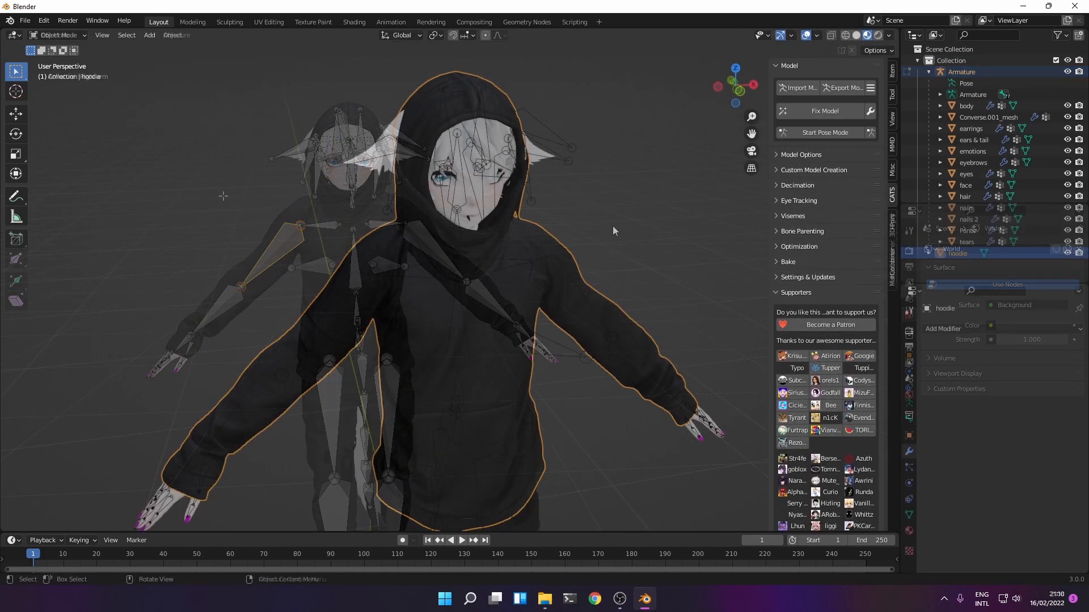
Step: Select the hoodie mesh to inspect its empty vertex groups
left_click(958, 253)
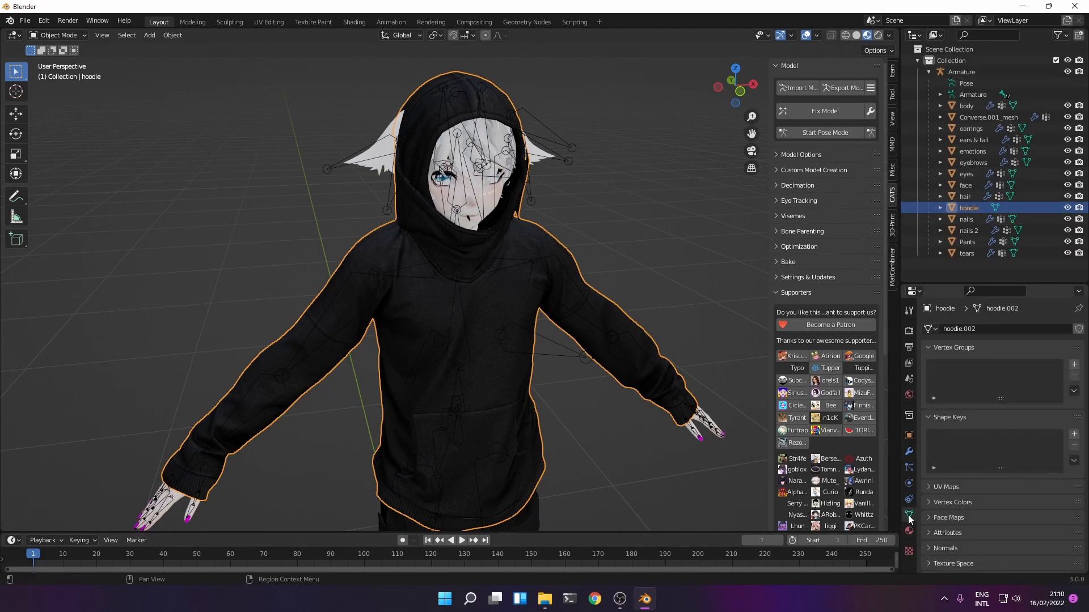
Step: Collapse the CATS supporters list and show the hoodie's Modifier Properties with Add Modifier
left_click(795, 291)
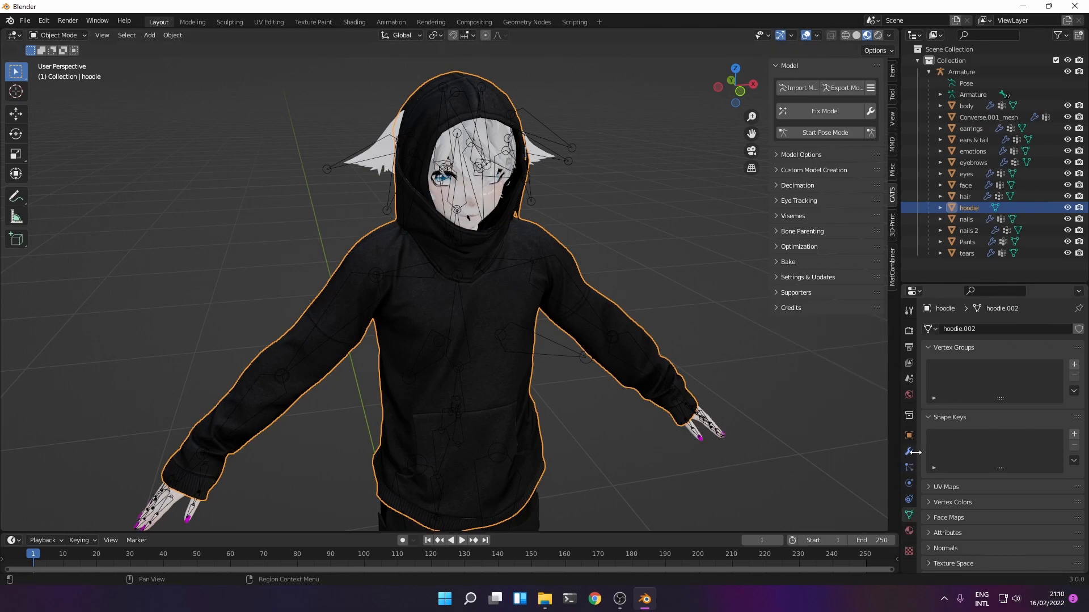
left_click(908, 451)
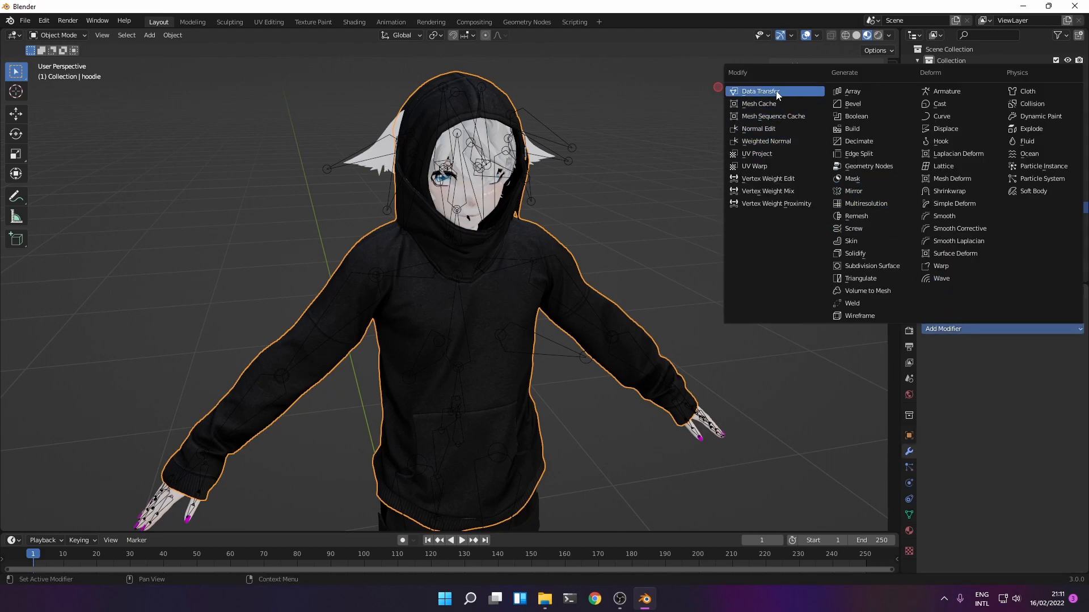
Step: Add a Data Transfer modifier from the body transferring Vertex Groups, generate data layers, and apply it
left_click(759, 91)
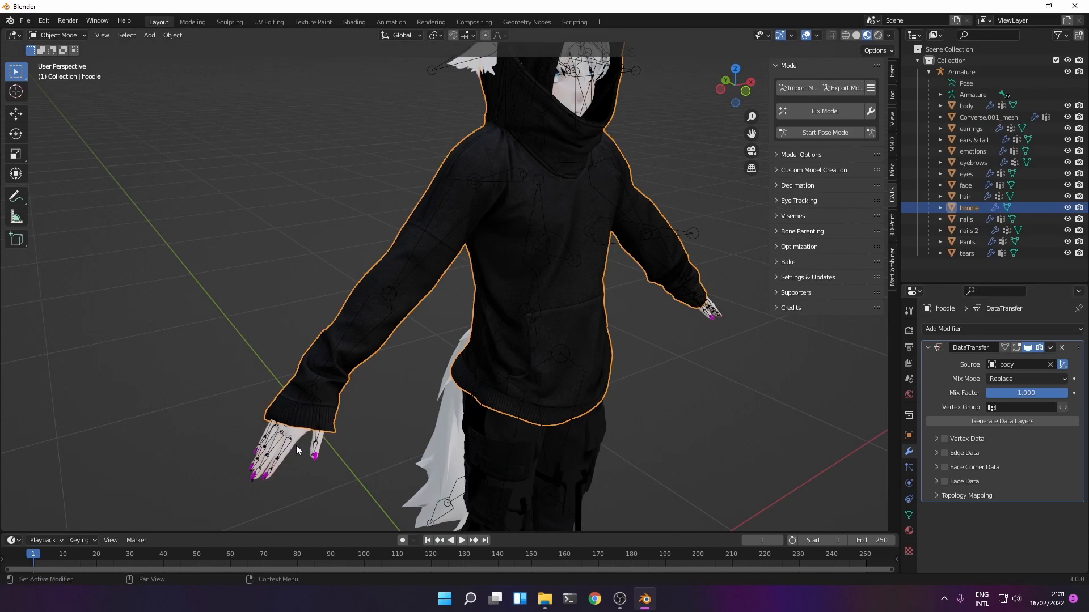
left_click(937, 437)
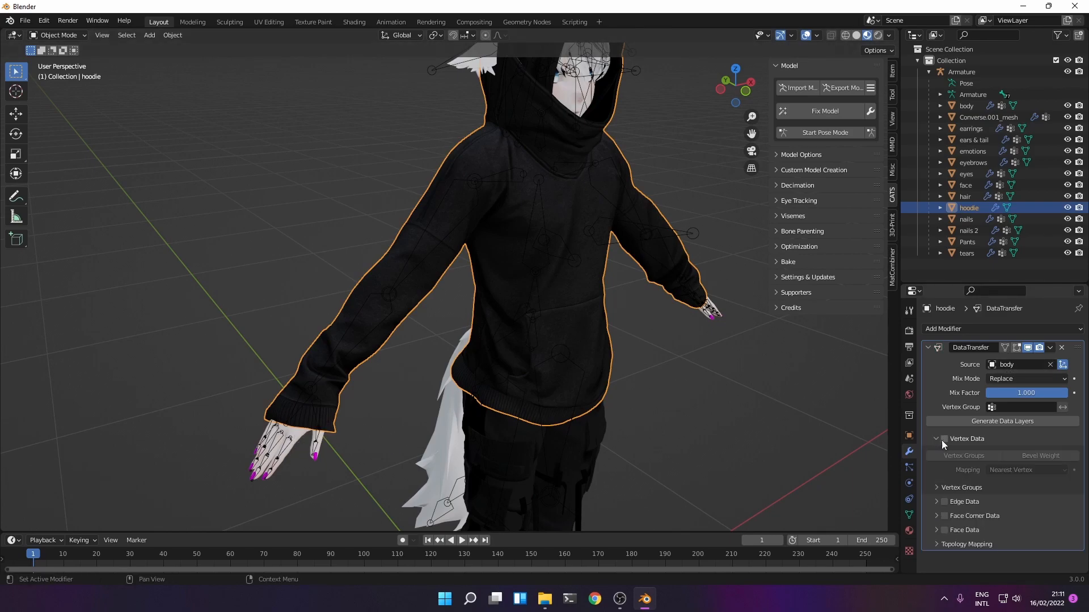
left_click(944, 438)
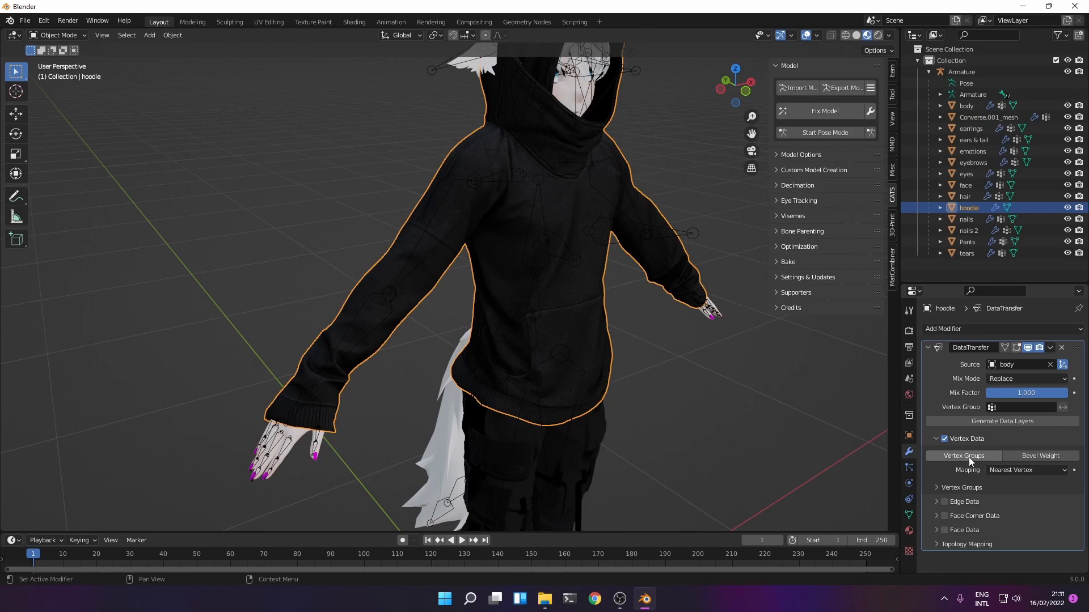
left_click(963, 456)
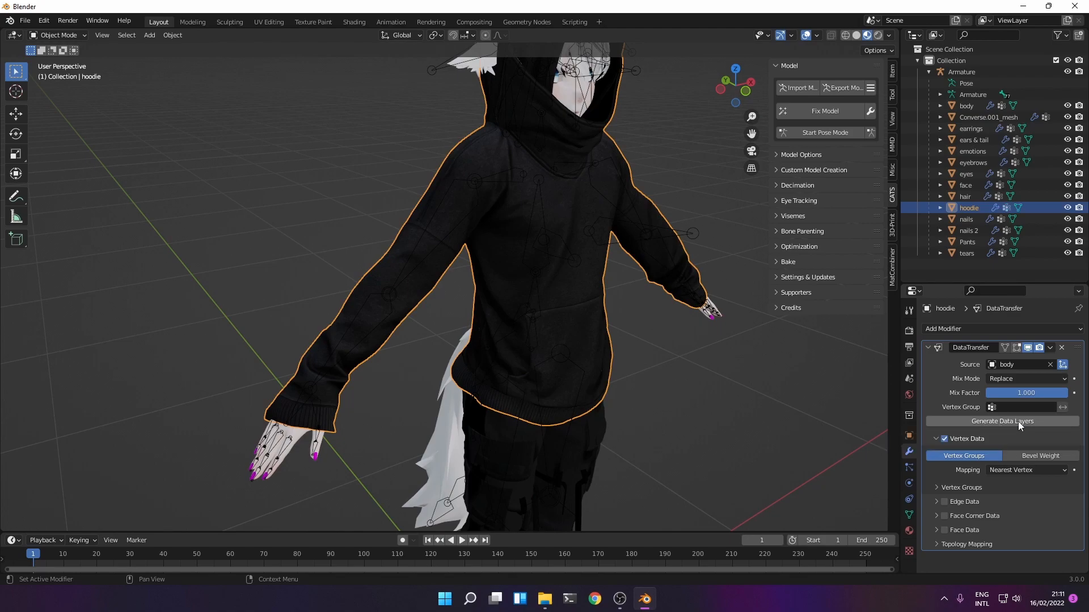
left_click(1049, 347)
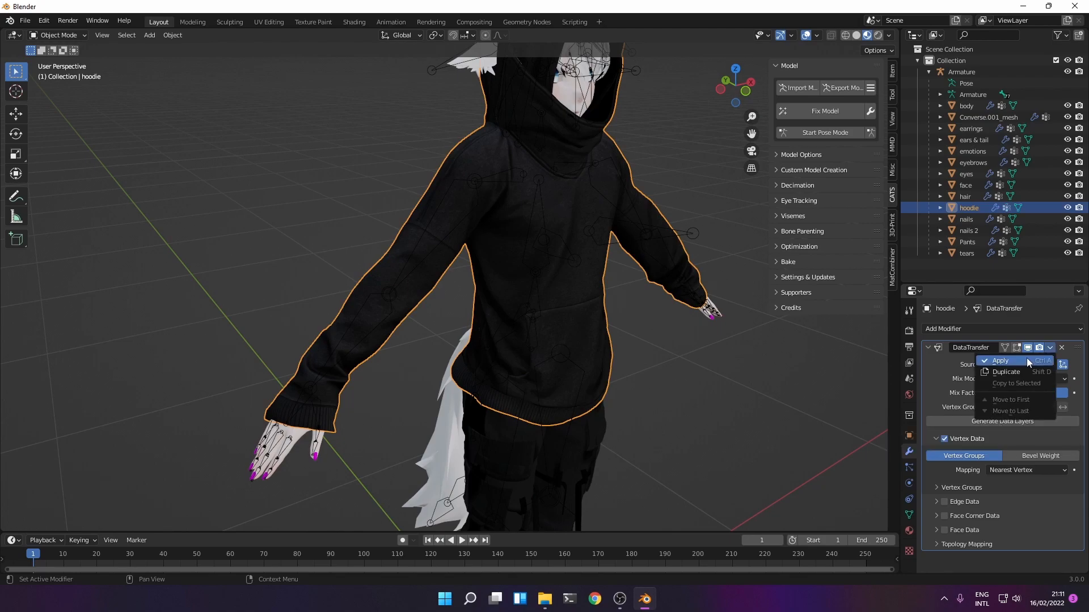
left_click(1001, 360)
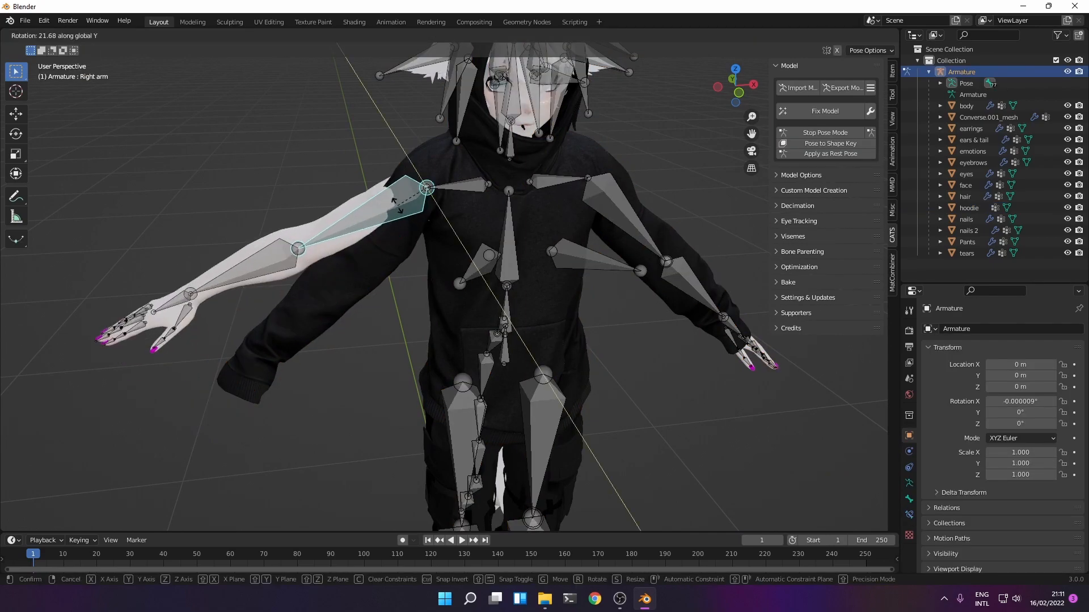
Step: Return to Object Mode and bring up the CATS Fix Model settings
left_click(56, 35)
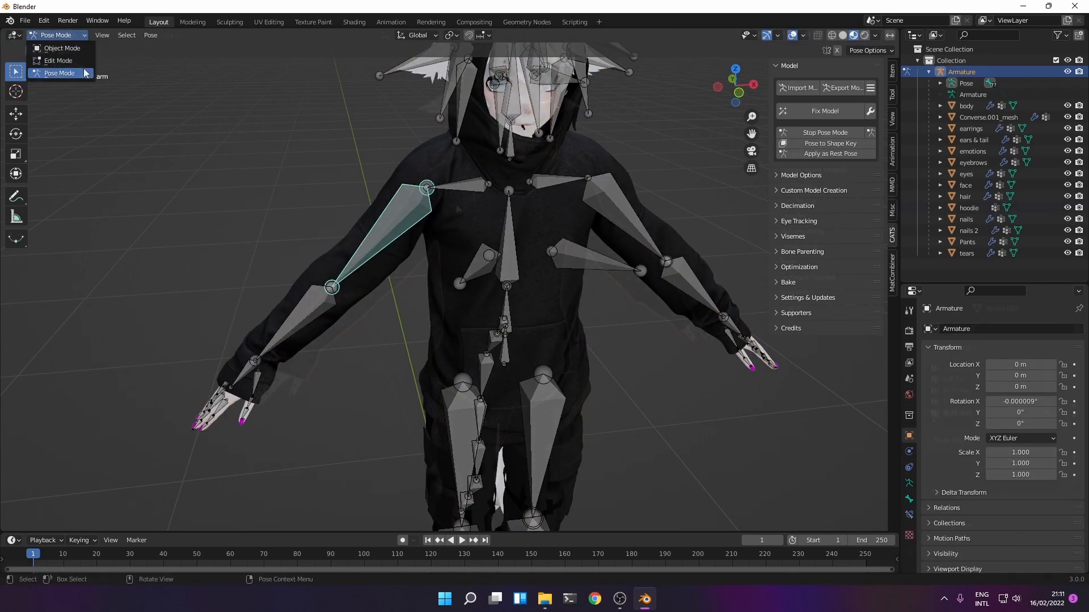
left_click(63, 47)
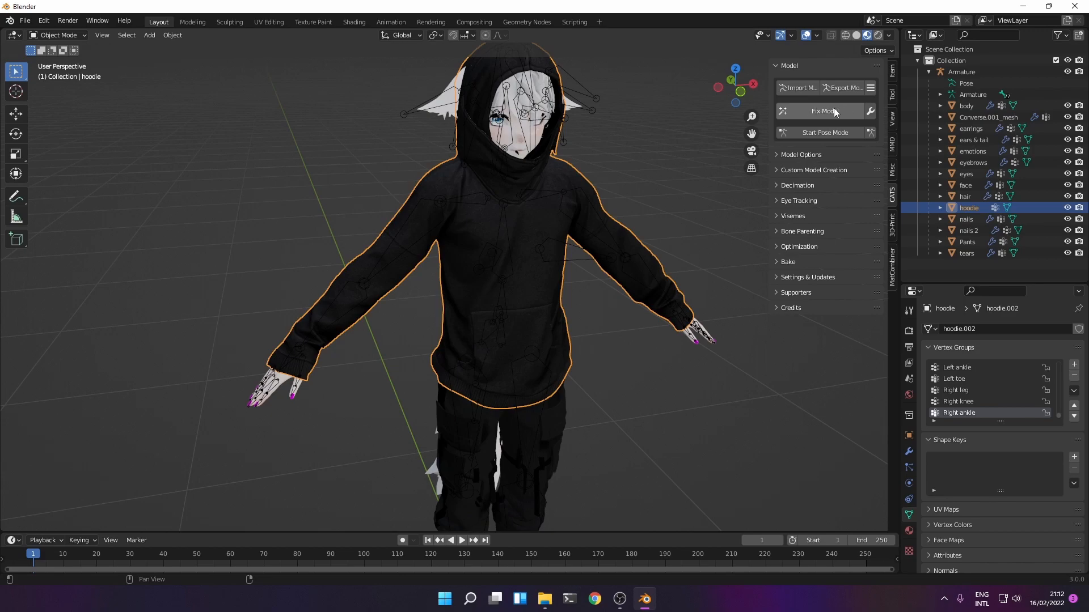
left_click(823, 111)
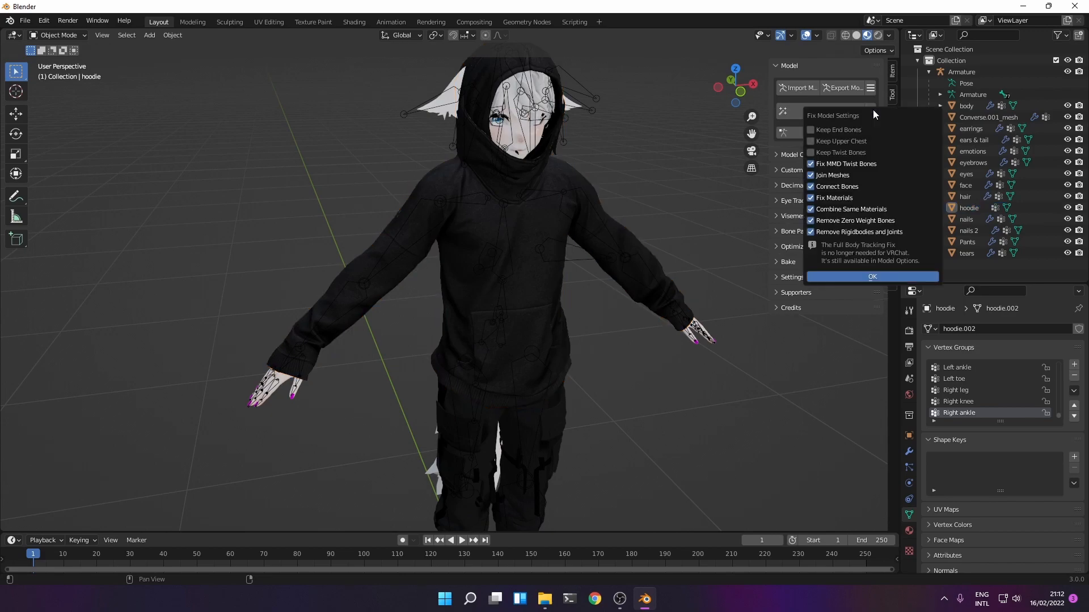
Step: Run CATS Fix Model with Join Meshes disabled, then select the armature for posing
left_click(810, 175)
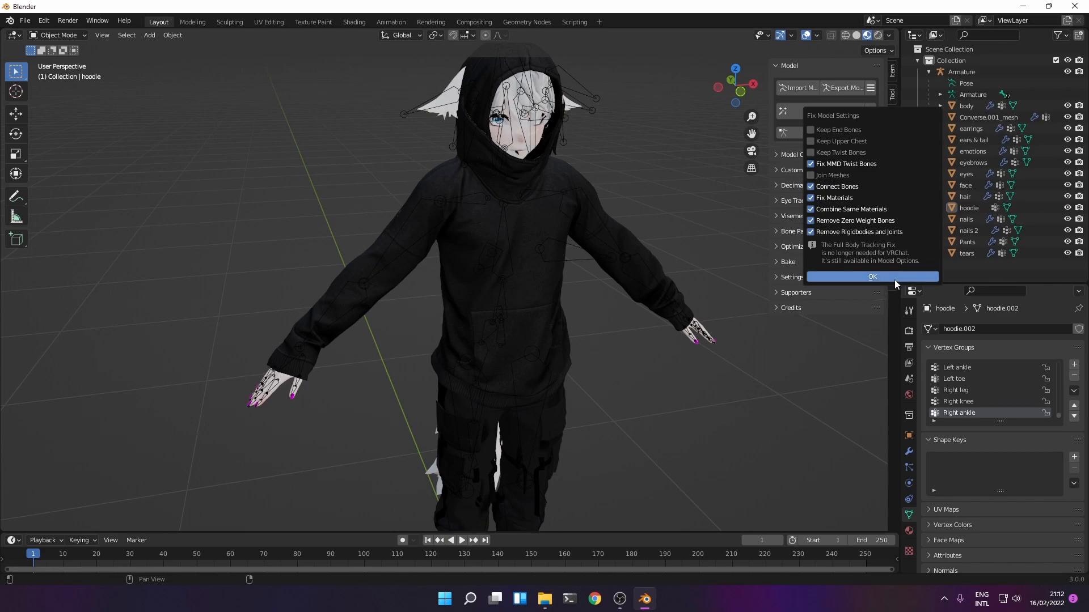
left_click(872, 277)
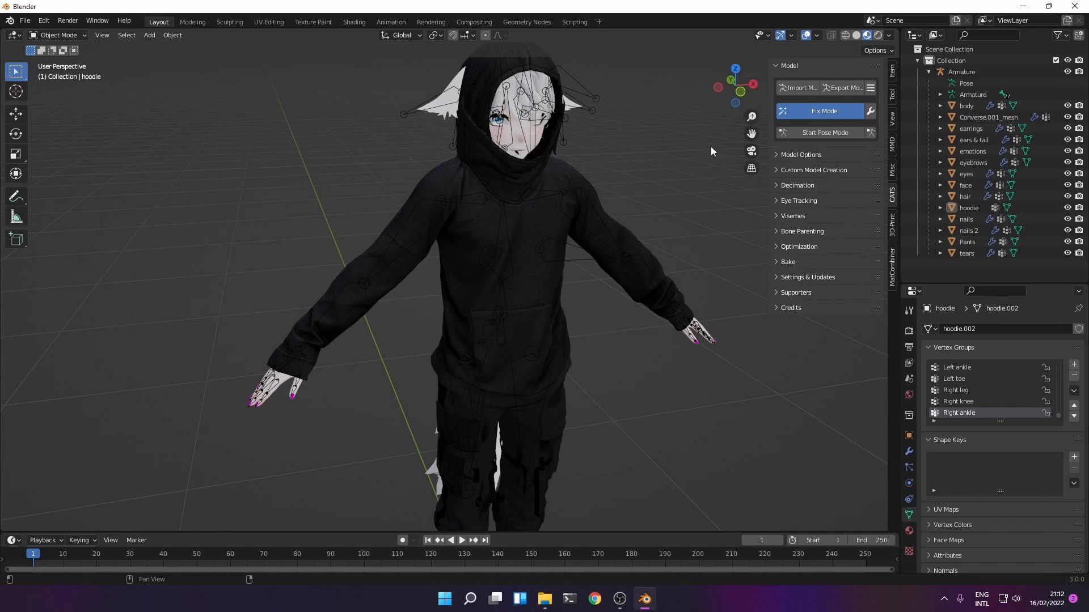
left_click(824, 110)
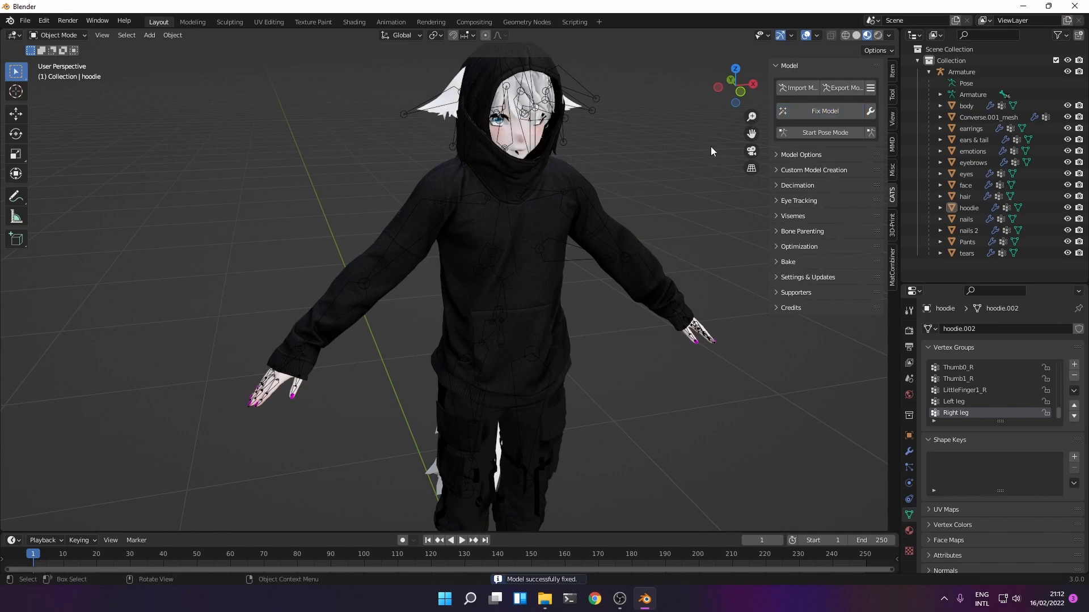
left_click(824, 131)
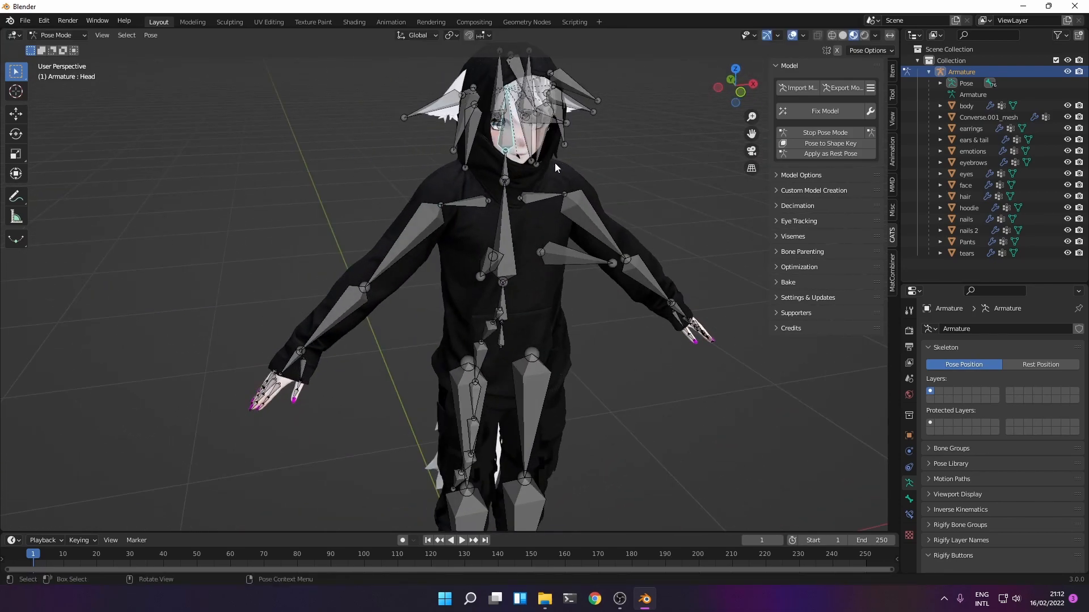
Step: Put the armature in Object Mode and select the hoodie with it for Weight Paint
left_click(56, 35)
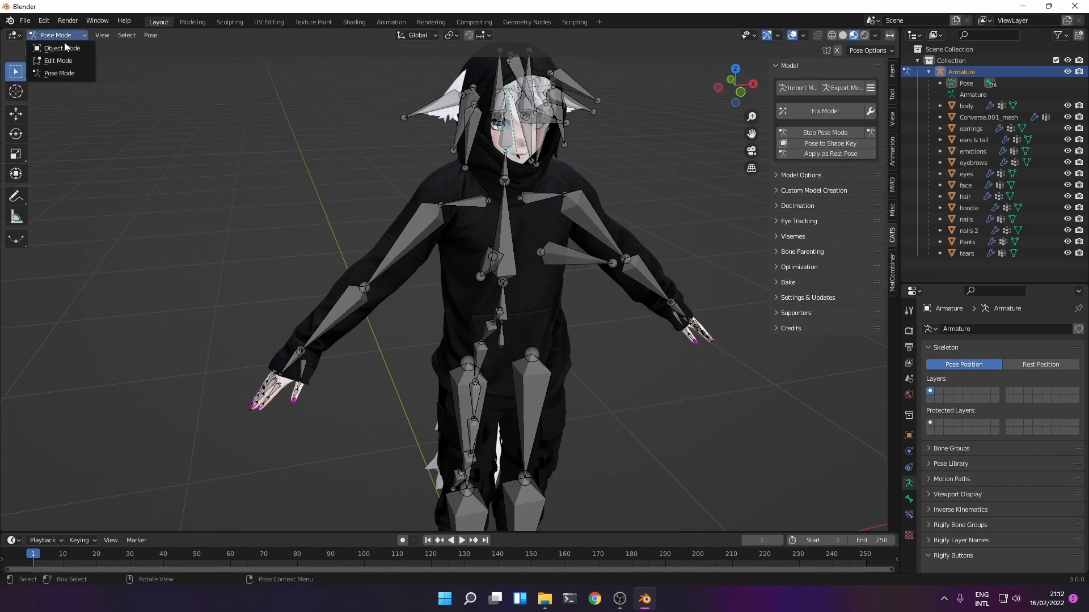
left_click(61, 47)
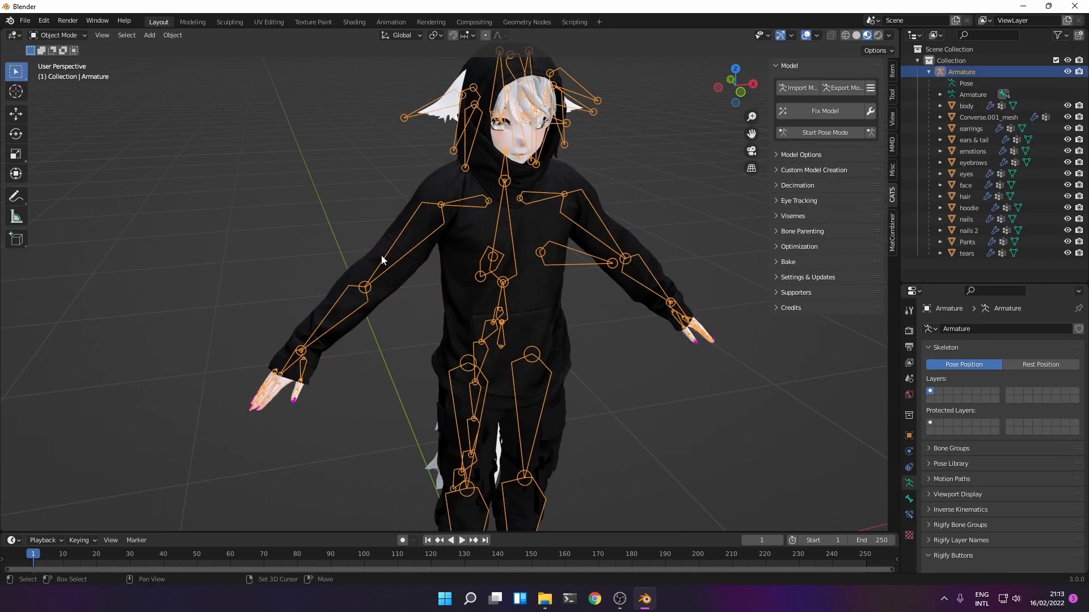
left_click(967, 207)
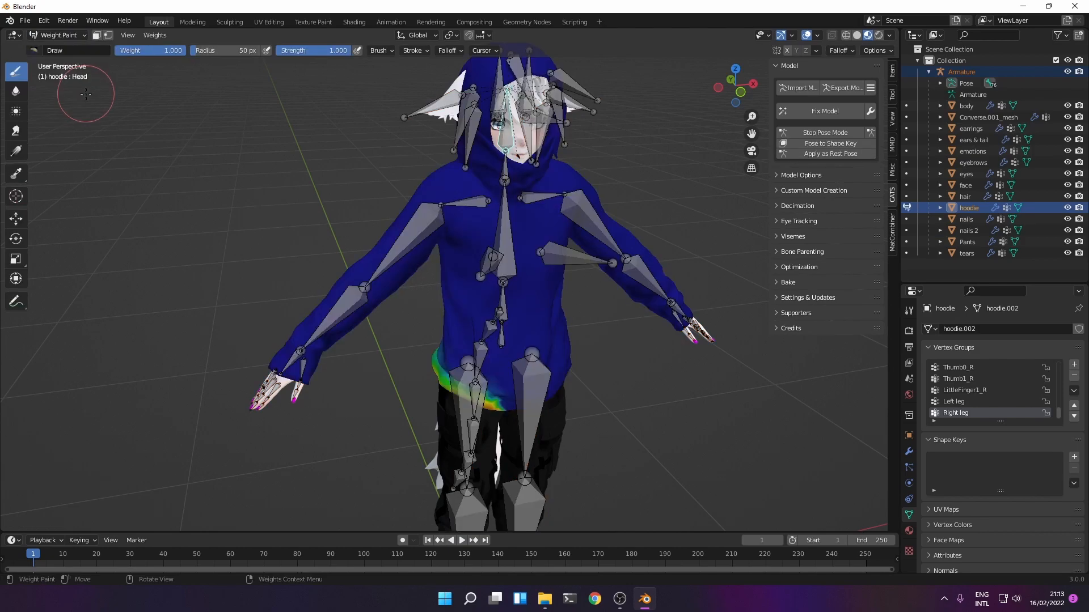
mouse_move(408, 238)
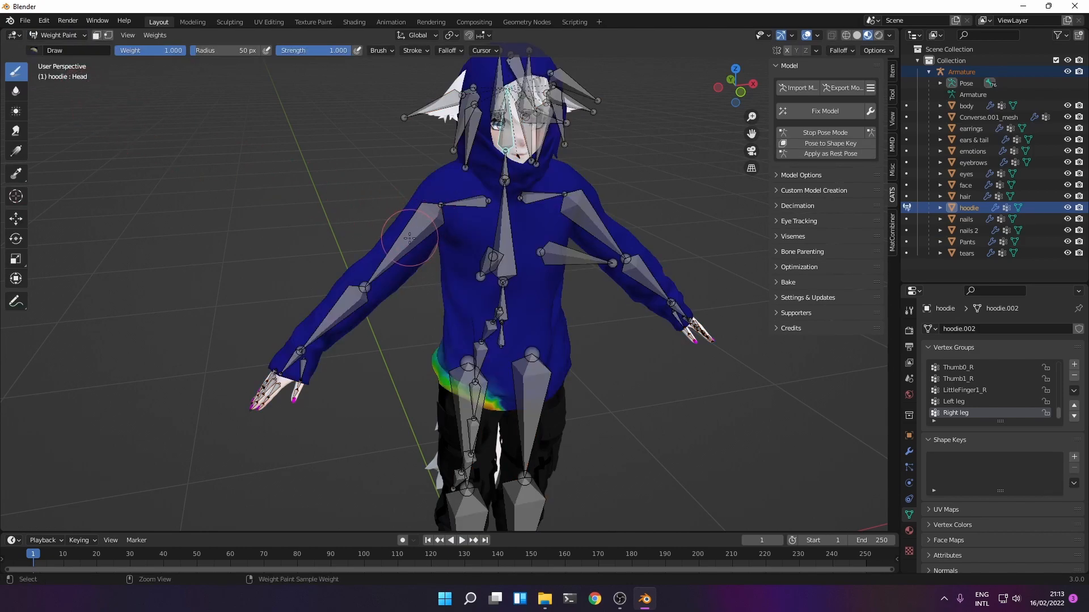